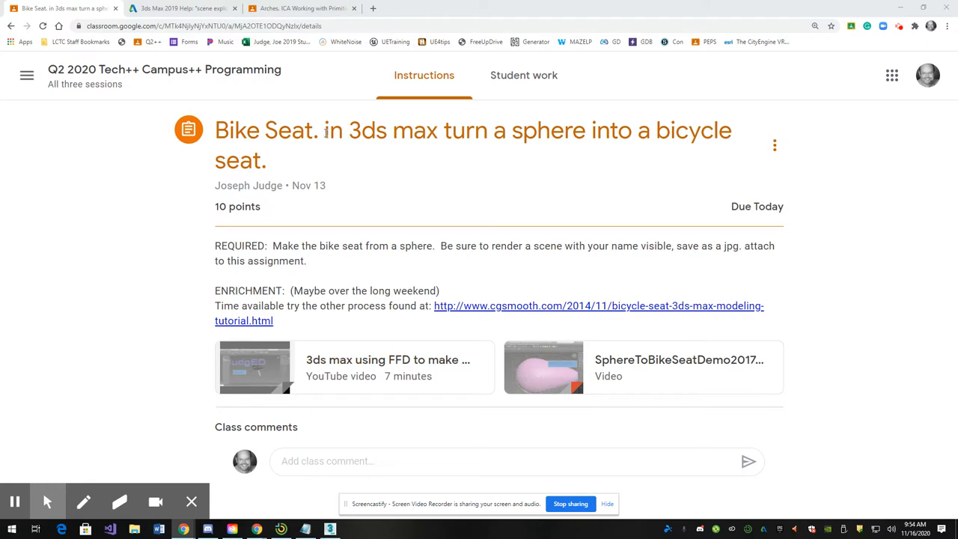
Step: Review the Bike Seat assignment in Google Classroom before moving to 3ds Max
left_click_drag(325, 130, 437, 130)
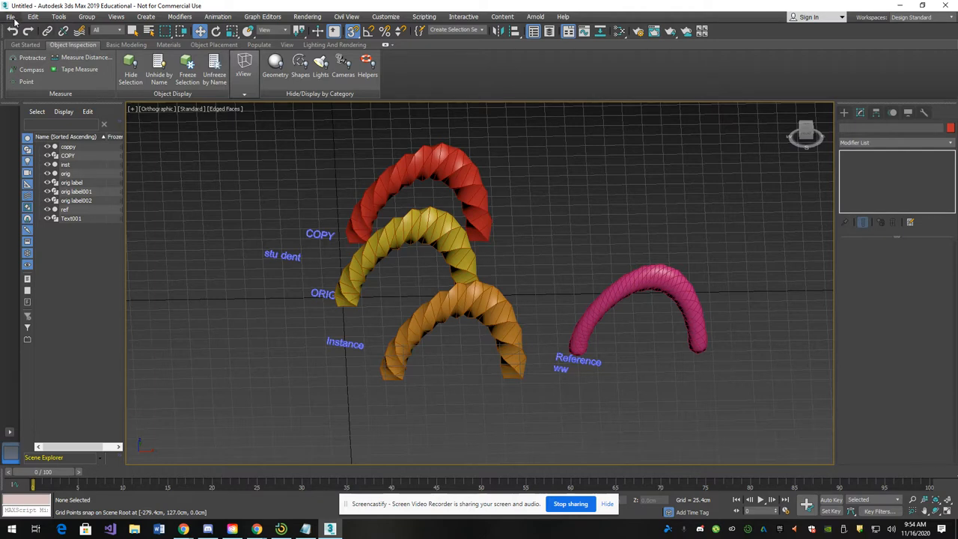
Step: Start a new empty scene, discarding the arches scene without saving
left_click(10, 17)
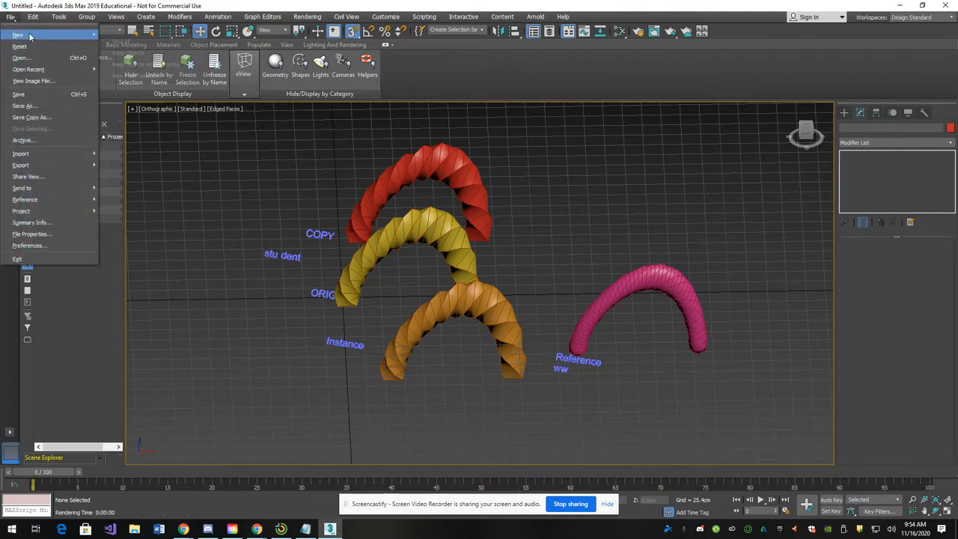
left_click(18, 35)
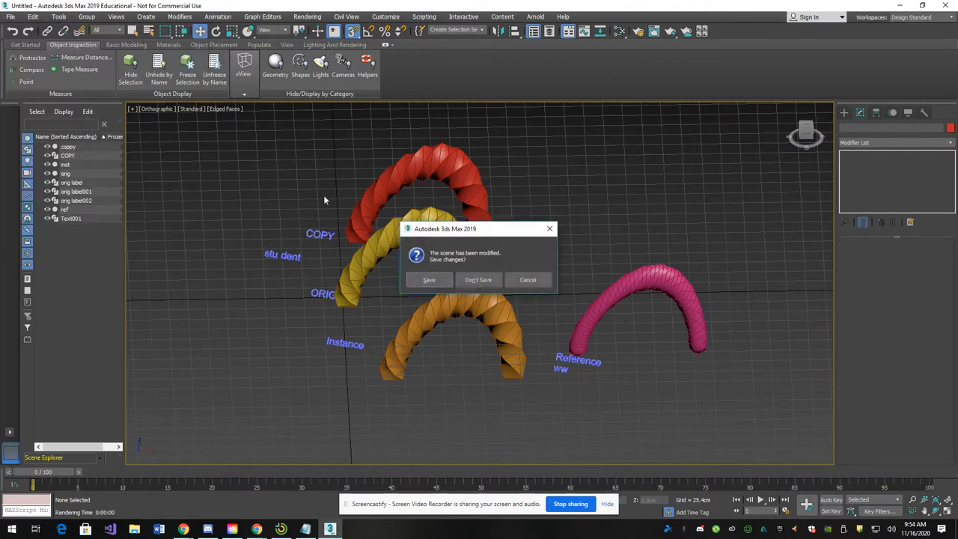
left_click(480, 280)
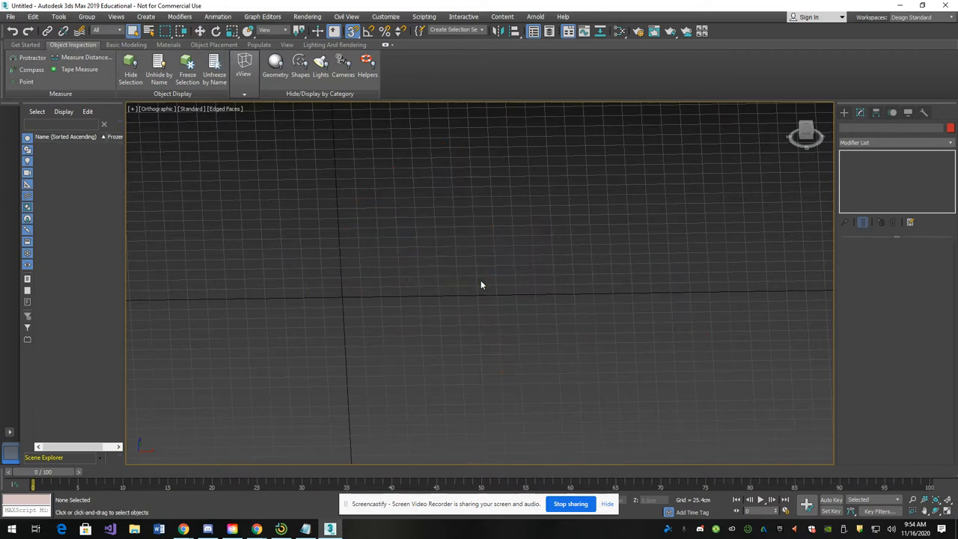
mouse_move(944, 521)
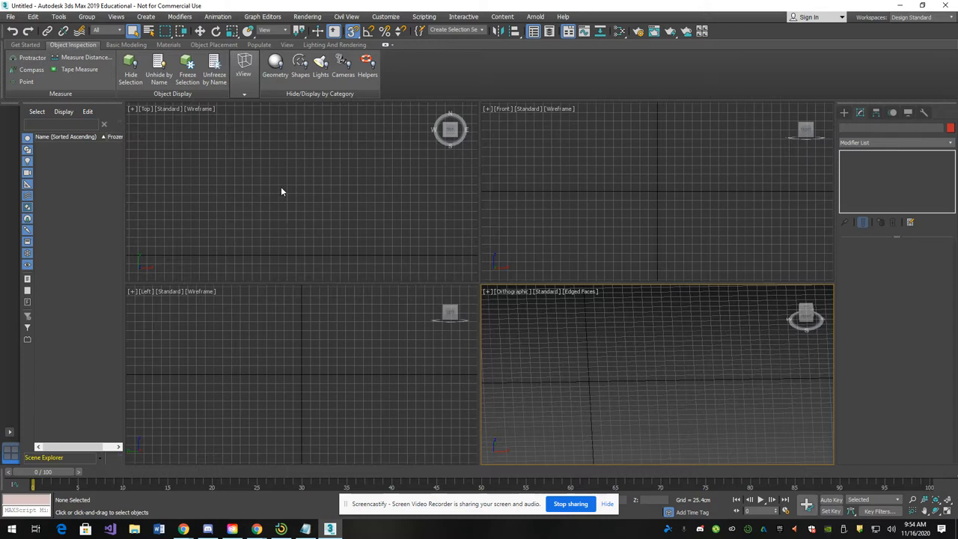
mouse_move(345, 262)
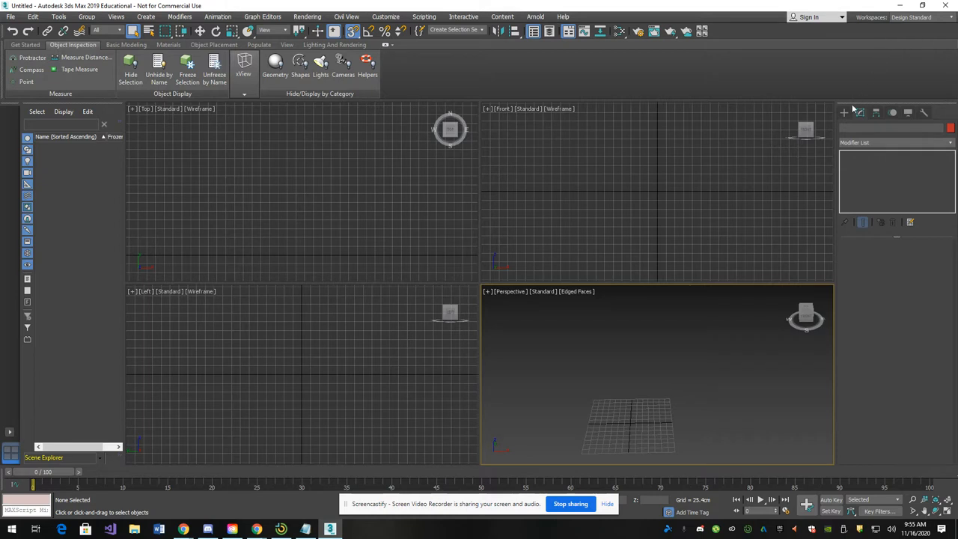
Step: Create a large Sphere primitive from the Standard Primitives in the Create panel
left_click(855, 125)
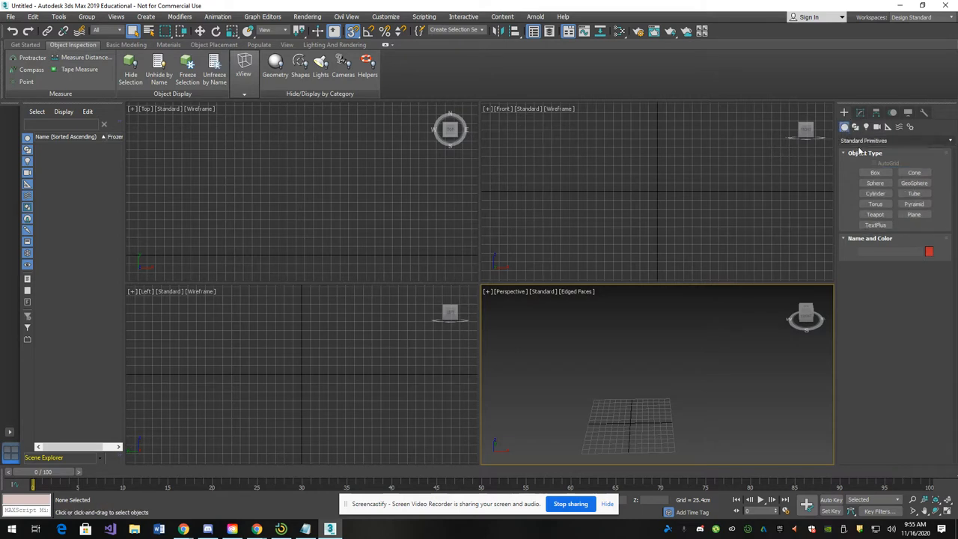
left_click(874, 183)
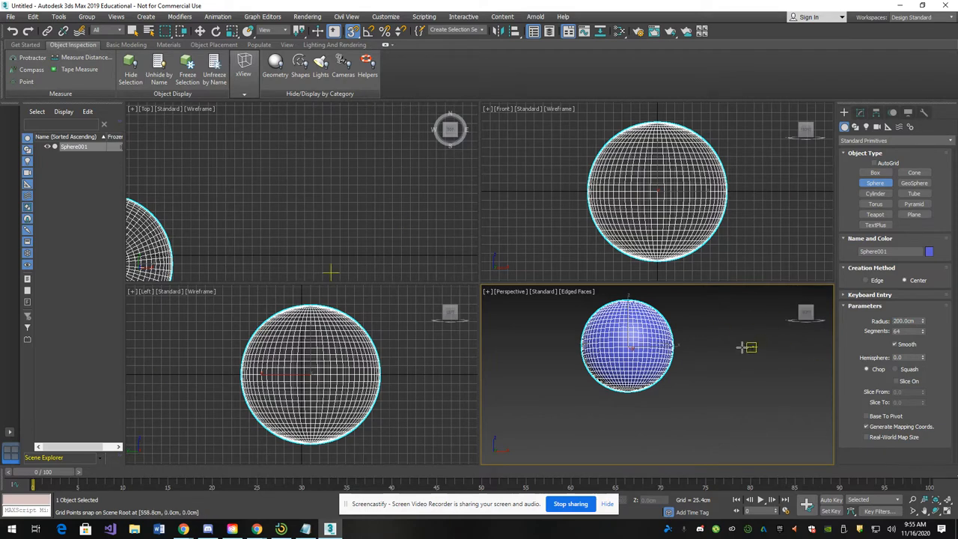
mouse_move(517, 117)
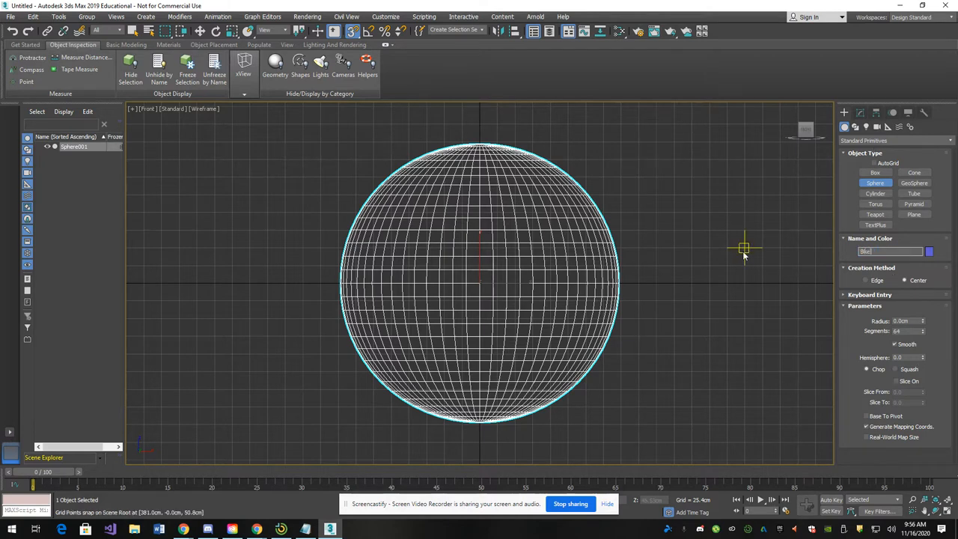
Step: Name the sphere BikeSeat and turn off Wireframe Override so it shows shaded
type("BikeSeat")
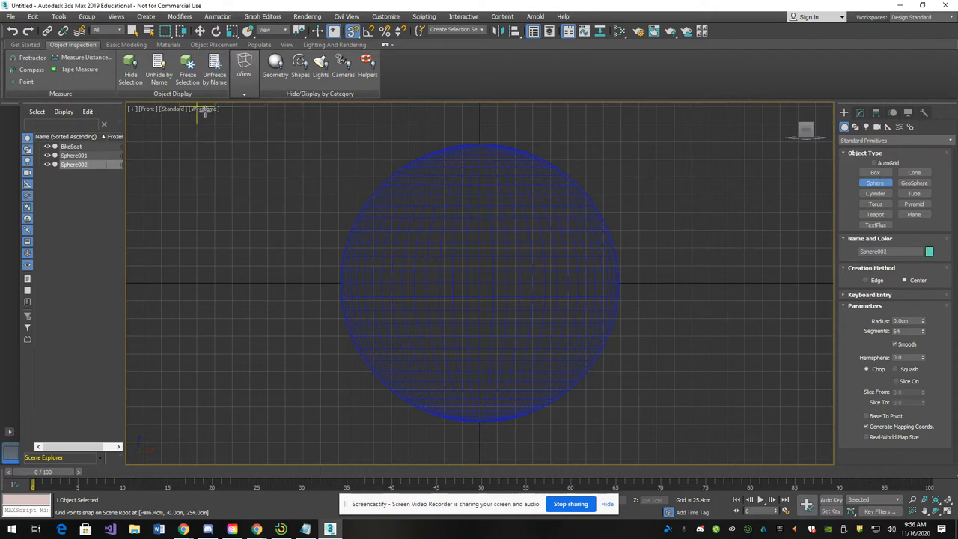
left_click(203, 108)
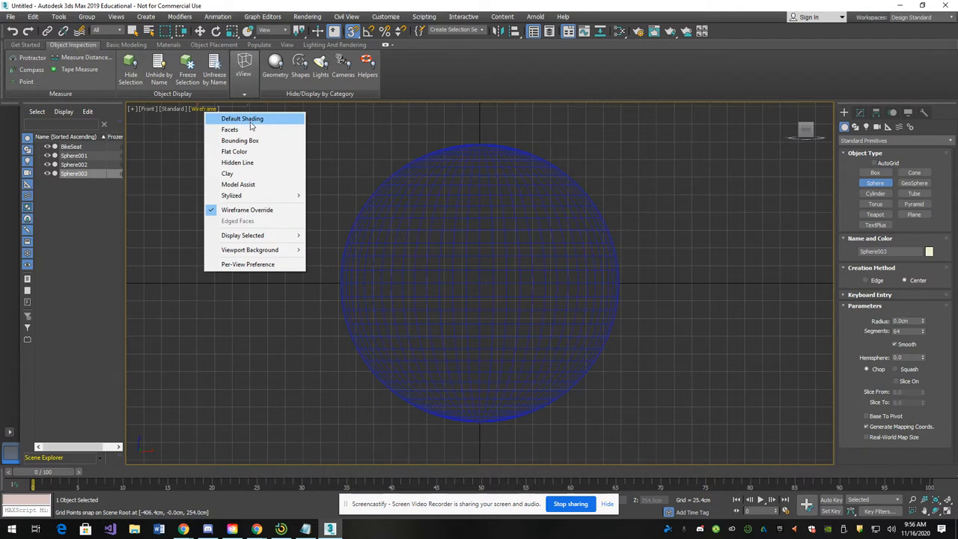
mouse_move(247, 209)
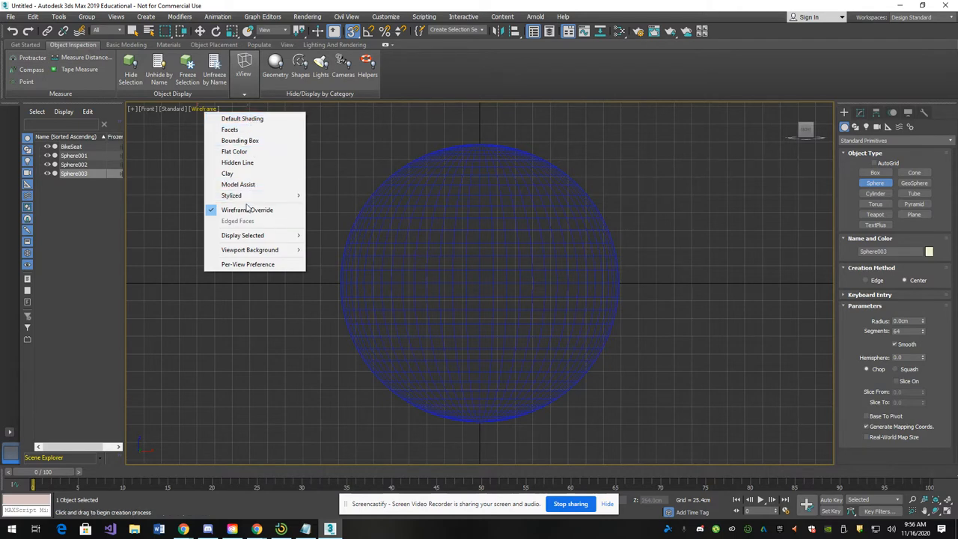
left_click(242, 118)
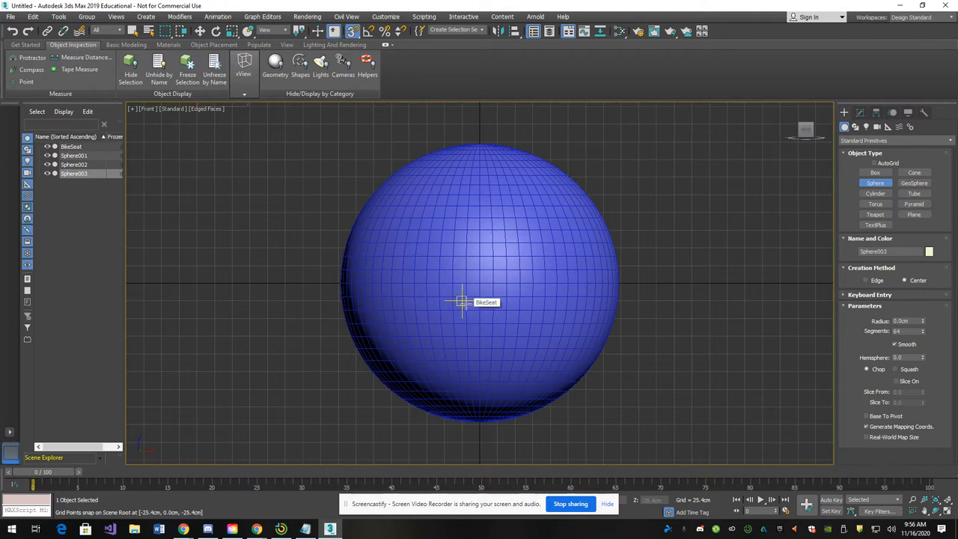
mouse_move(673, 230)
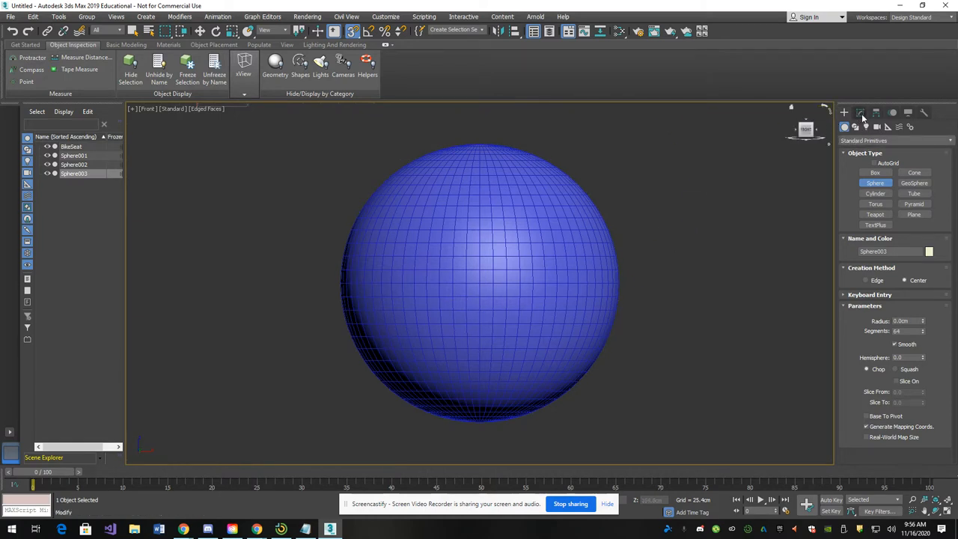
Step: Add an FFD 4x4x4 modifier to the sphere and activate its Control Points sub-level
left_click(861, 112)
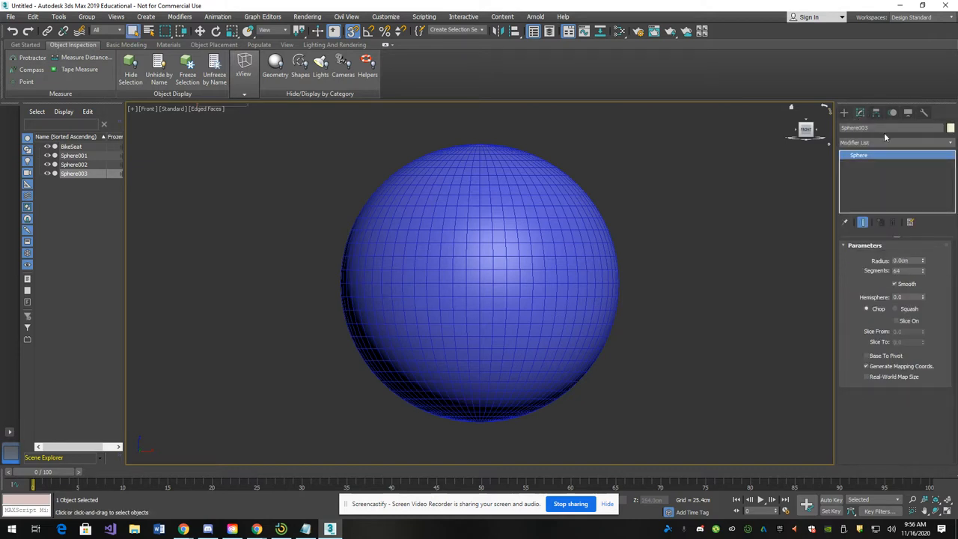
left_click(892, 142)
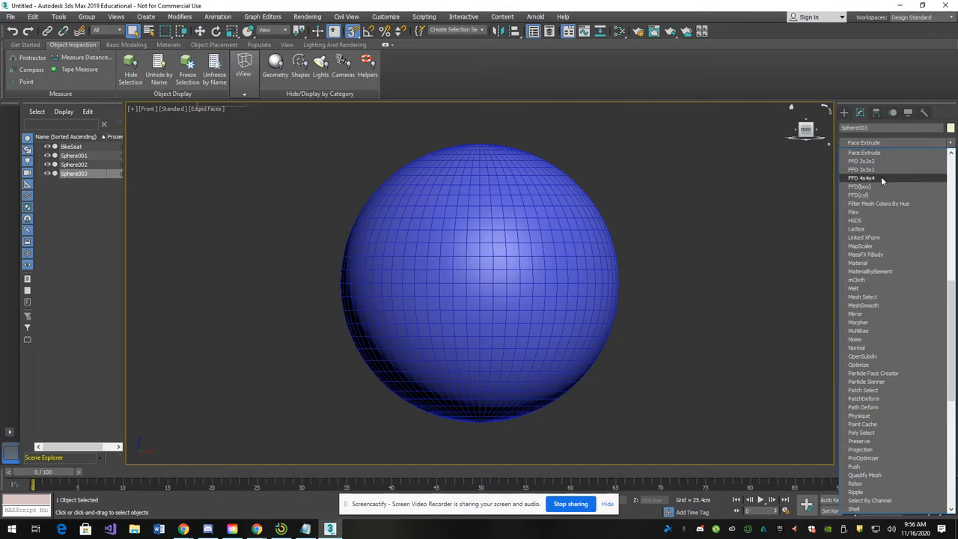
left_click(862, 178)
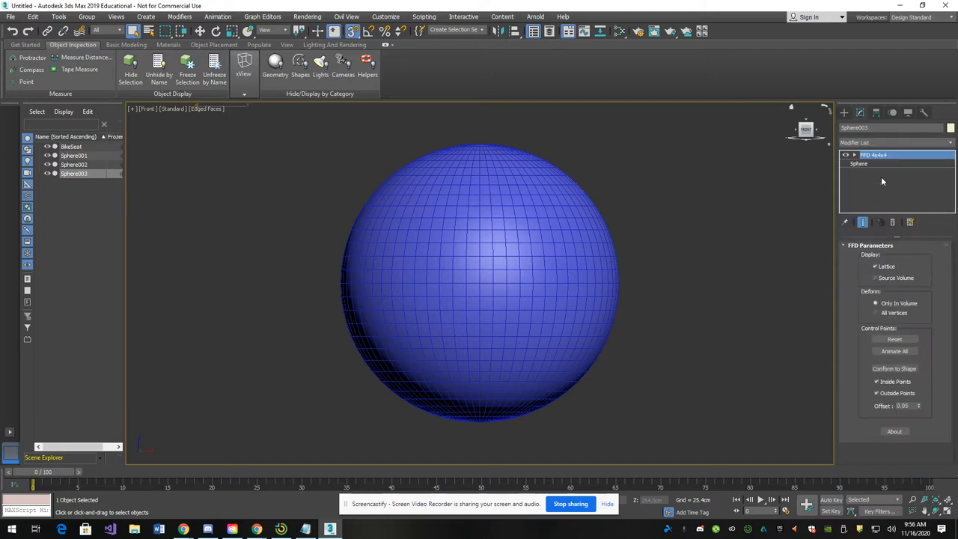
left_click(848, 154)
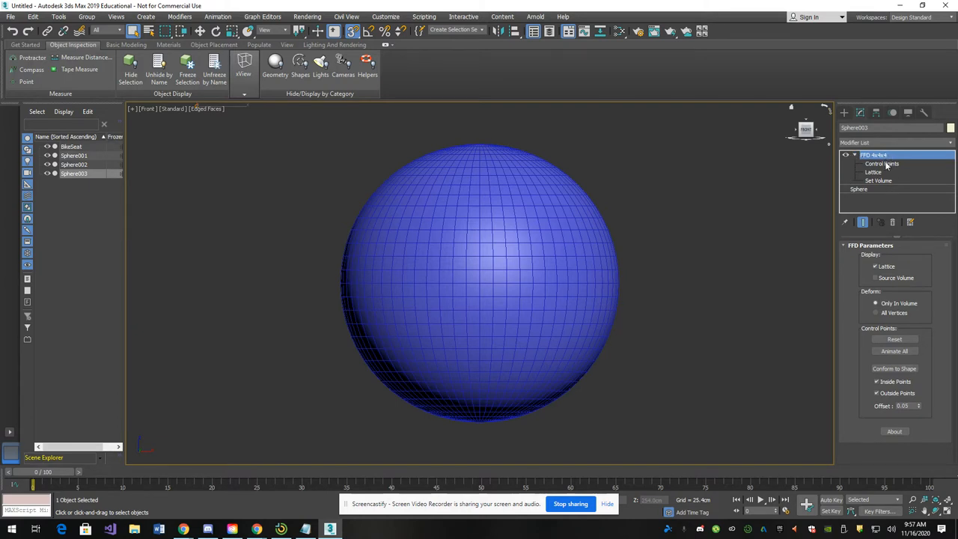
left_click(882, 163)
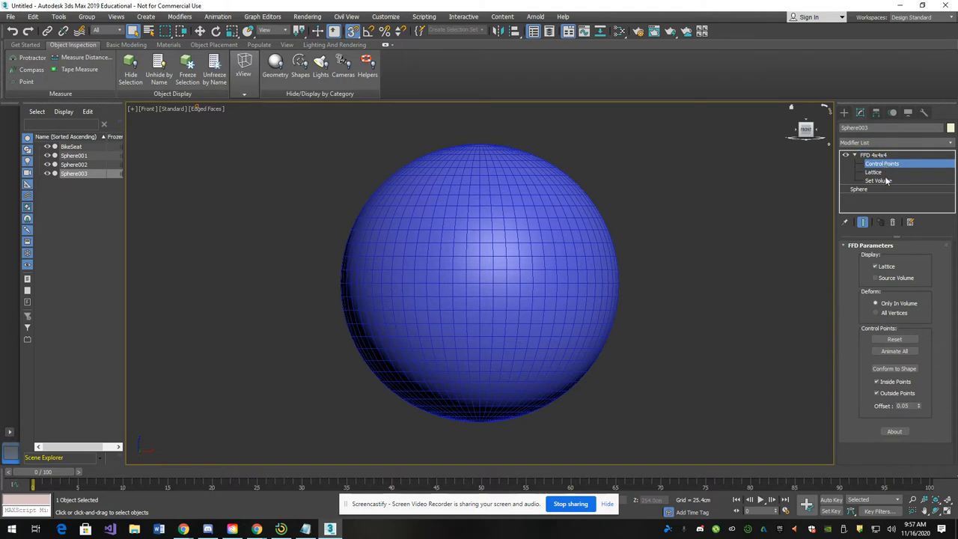
left_click(882, 163)
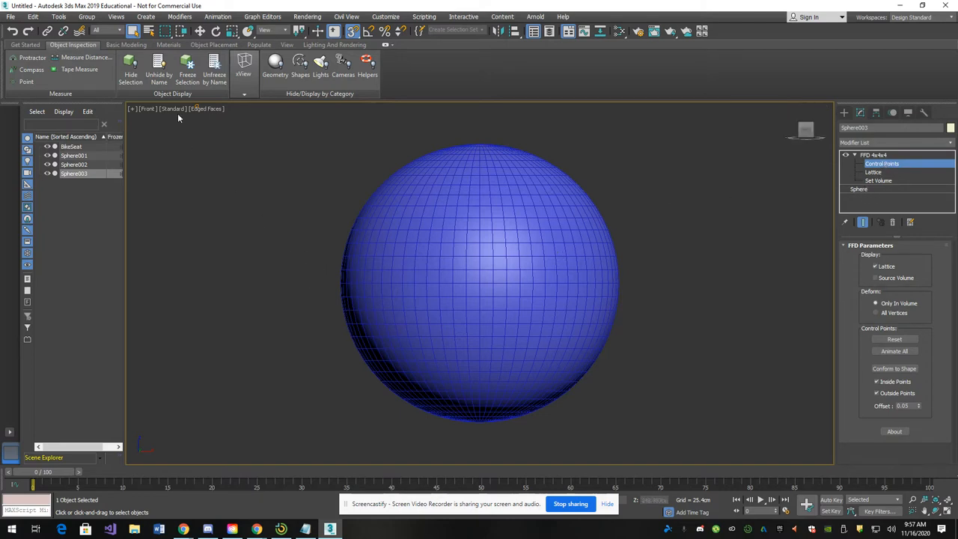
Step: Show the sphere as wireframe and view its base Sphere parameters beneath the FFD 4x4x4 modifier
left_click(206, 108)
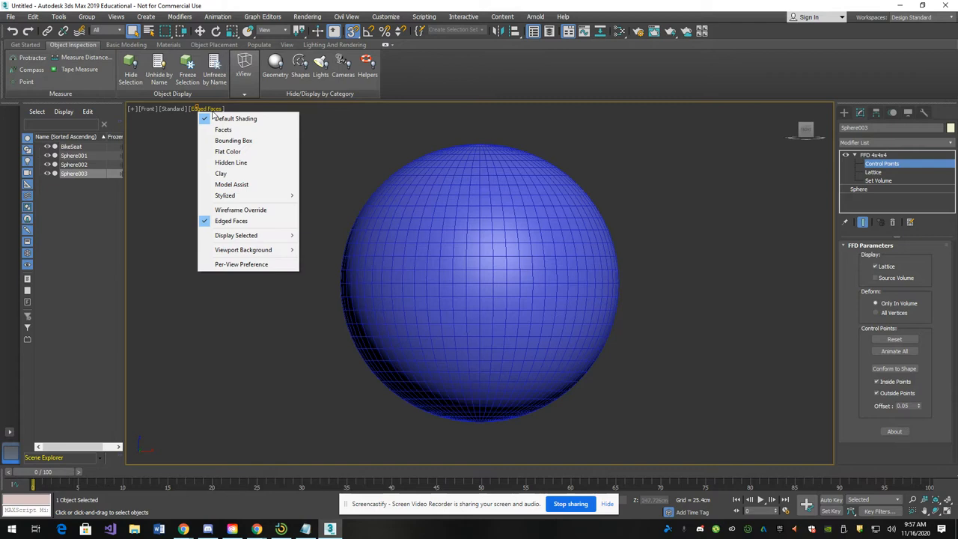
mouse_move(222, 173)
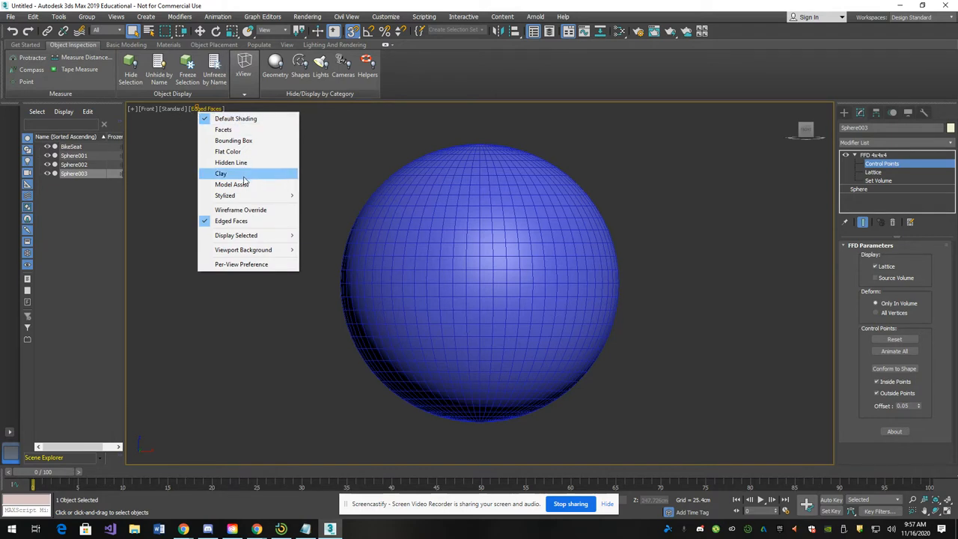
left_click(240, 210)
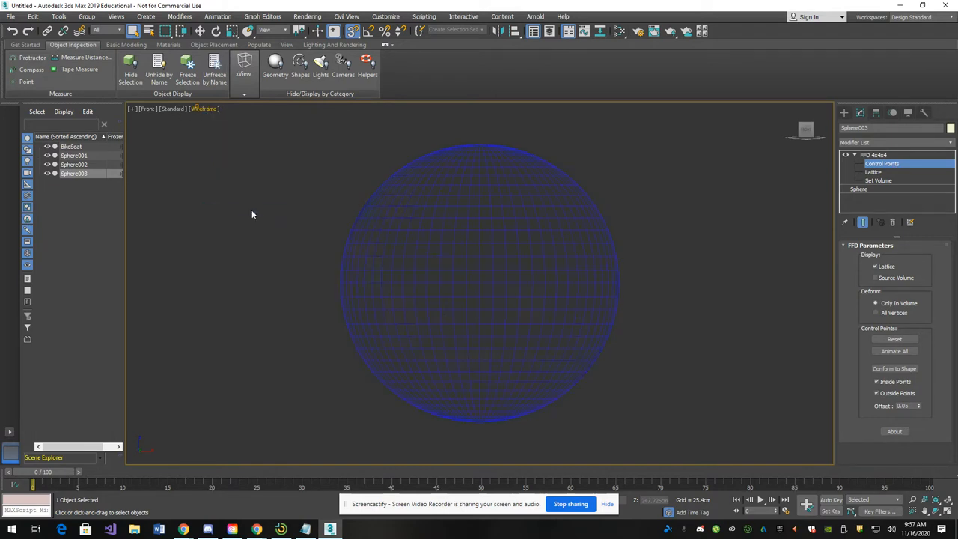
left_click(203, 107)
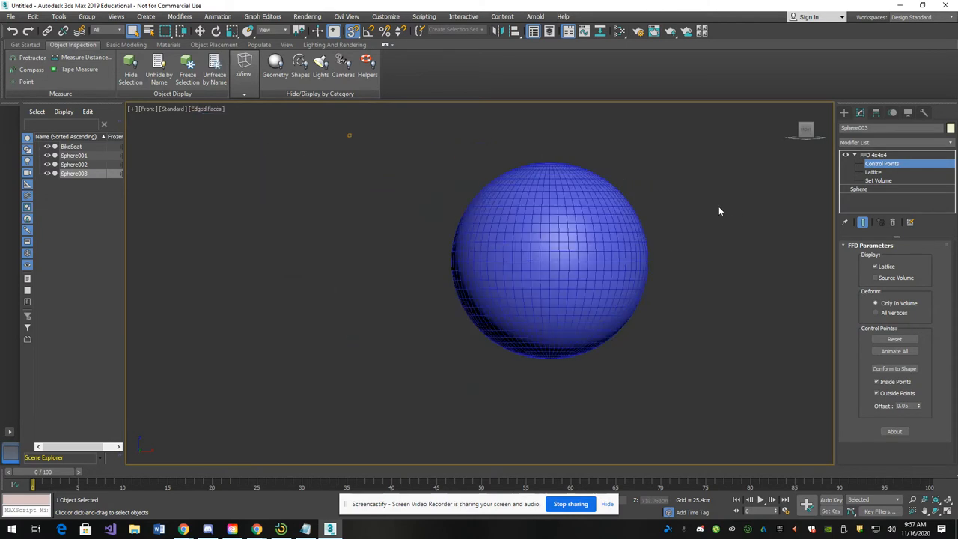
left_click(859, 189)
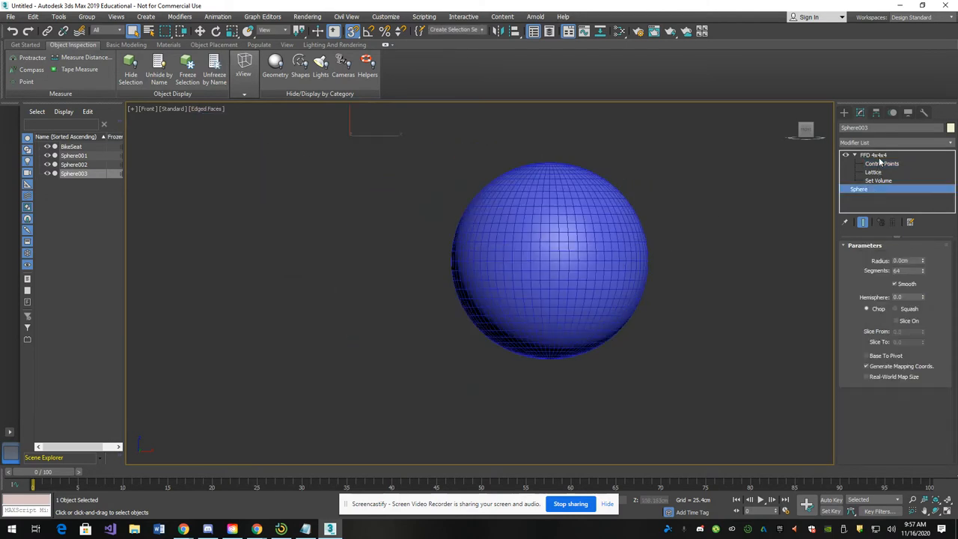
left_click(874, 172)
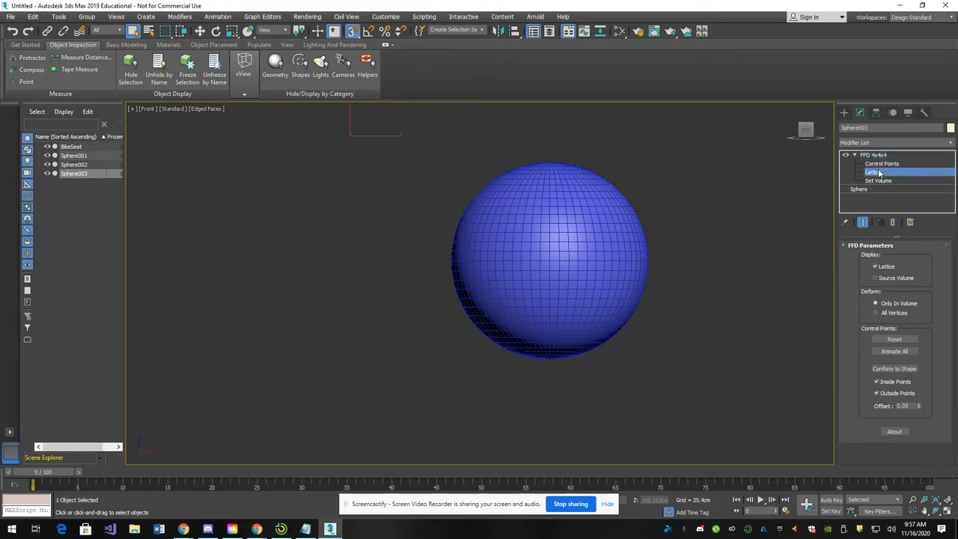
scroll("down", 3)
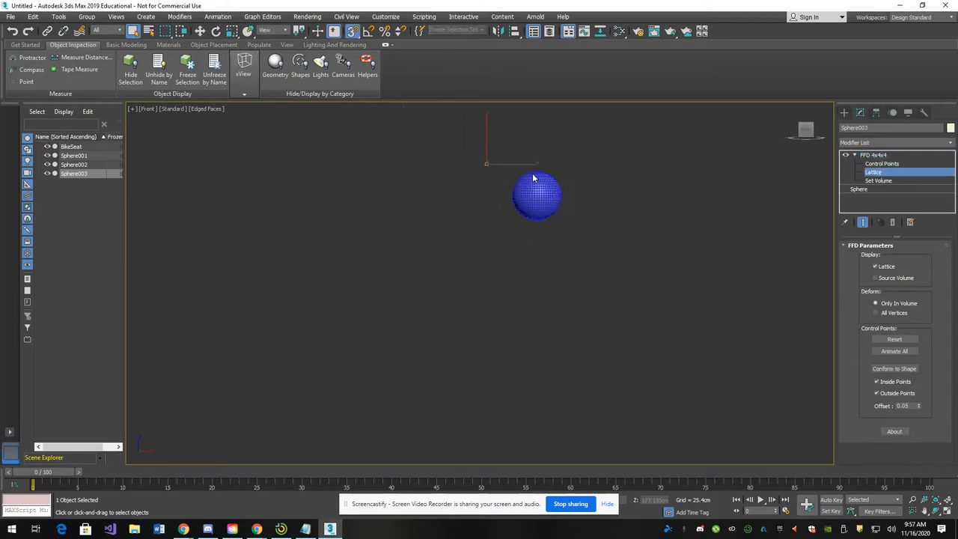
left_click(882, 163)
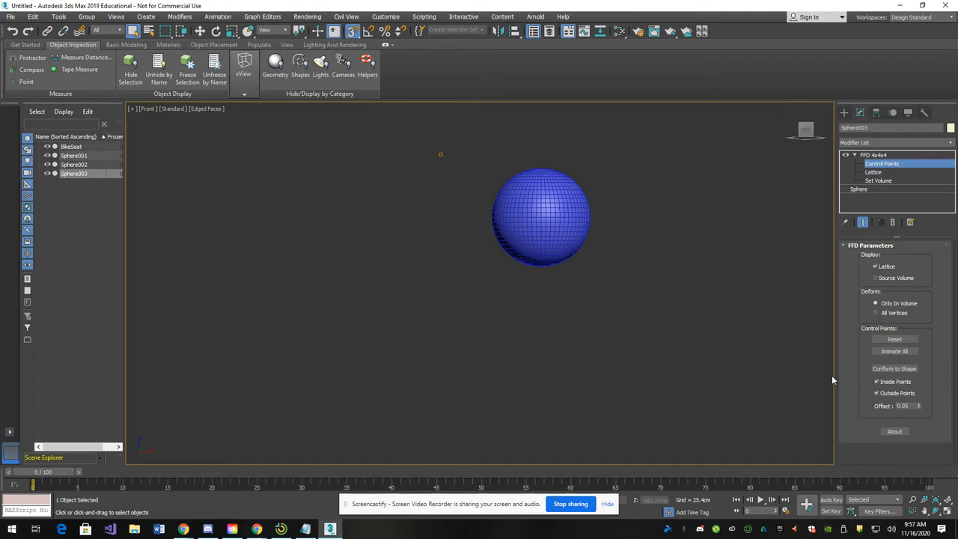
mouse_move(194, 313)
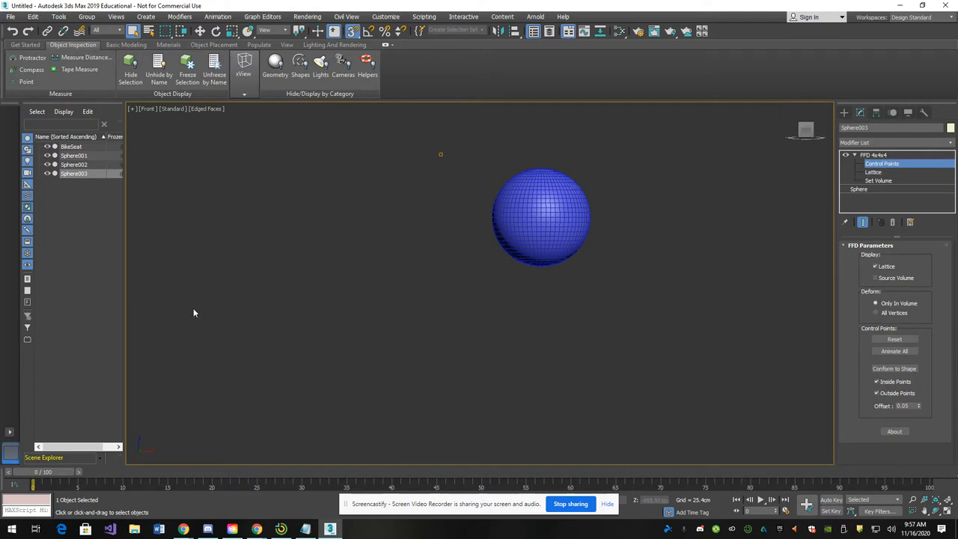
mouse_move(233, 277)
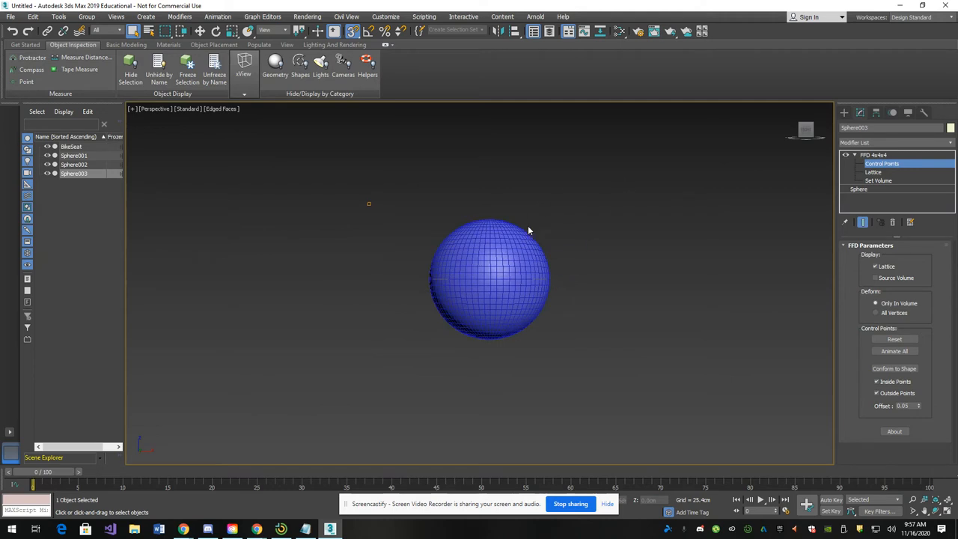
left_click(860, 189)
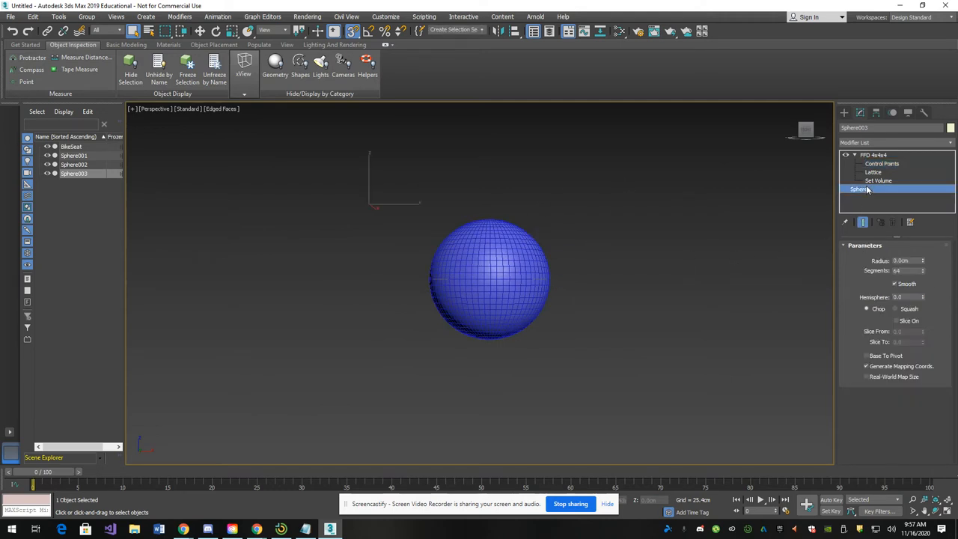
left_click(846, 155)
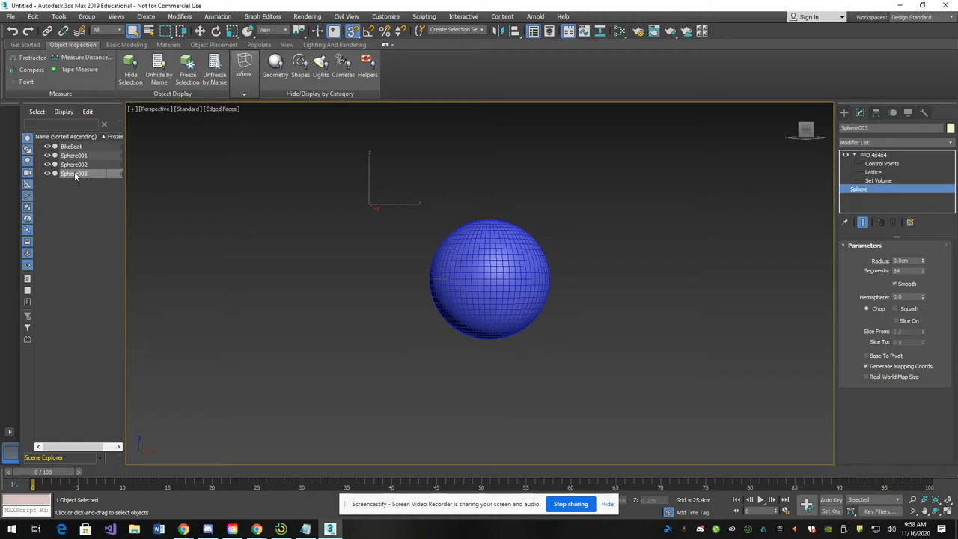
Step: Delete the extra spheres in the Scene Explorer and select the remaining Wheel sphere
right_click(75, 174)
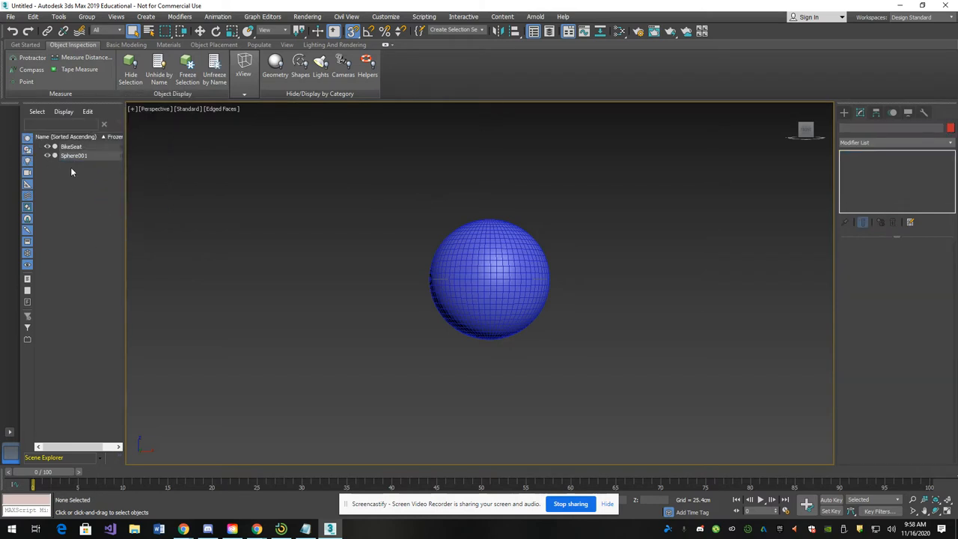
left_click(73, 155)
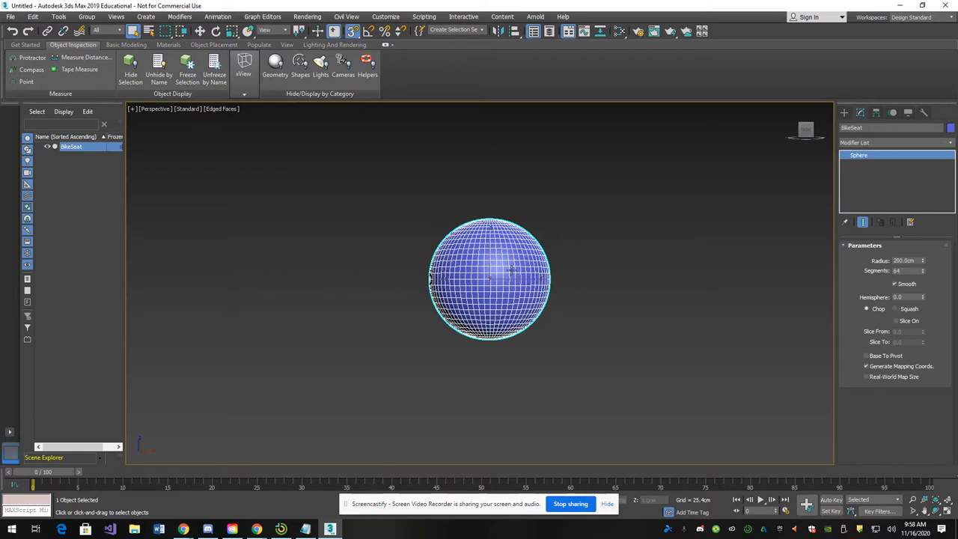
Step: Add an FFD 3x3x3 modifier to the sphere and step down to its base Sphere level
left_click(891, 144)
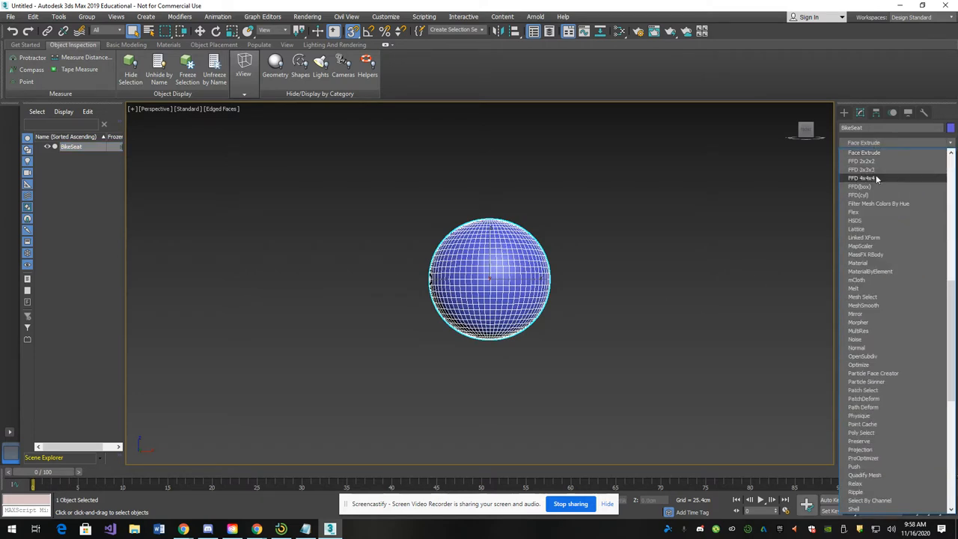
left_click(862, 179)
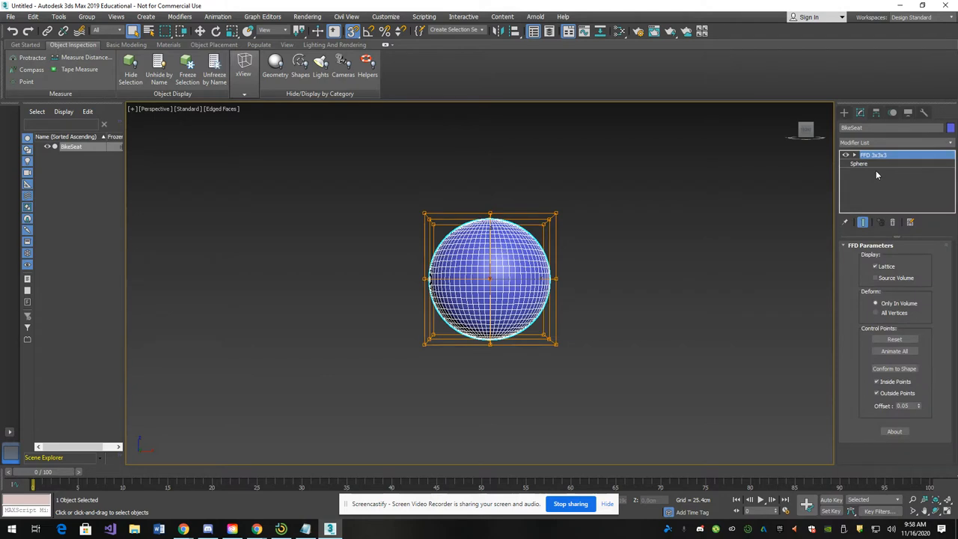
mouse_move(876, 168)
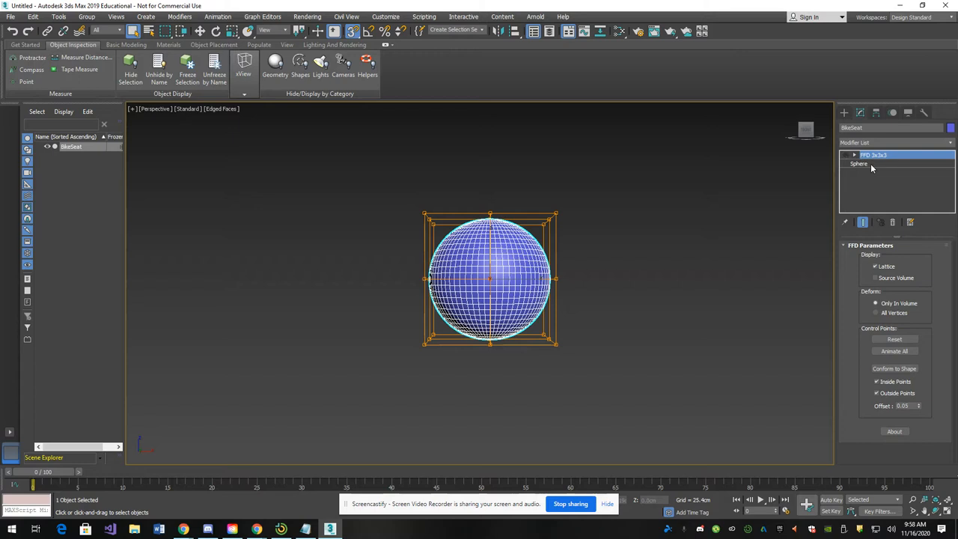
left_click(859, 163)
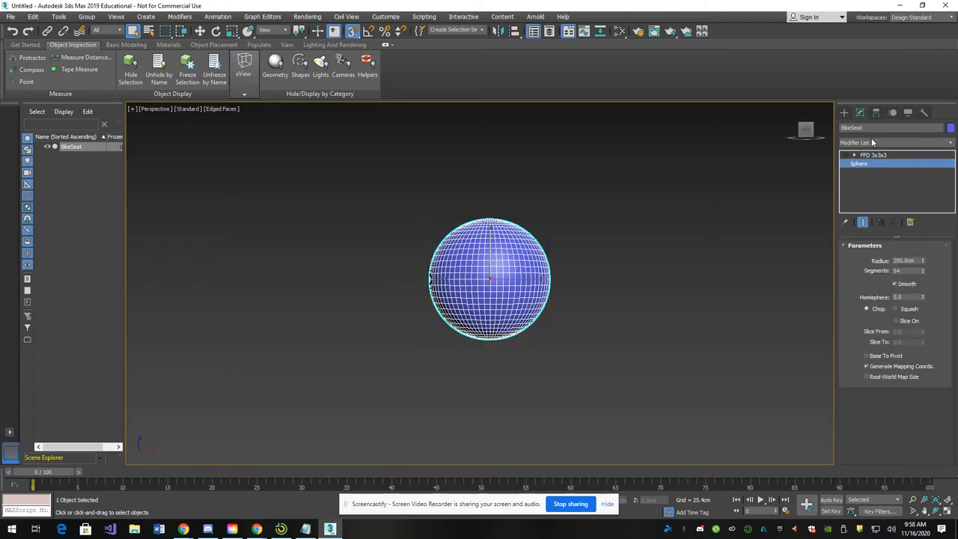
Step: Swap the FFD 3x3x3 for an FFD 4x4x4 modifier and activate its Control Points
left_click(895, 142)
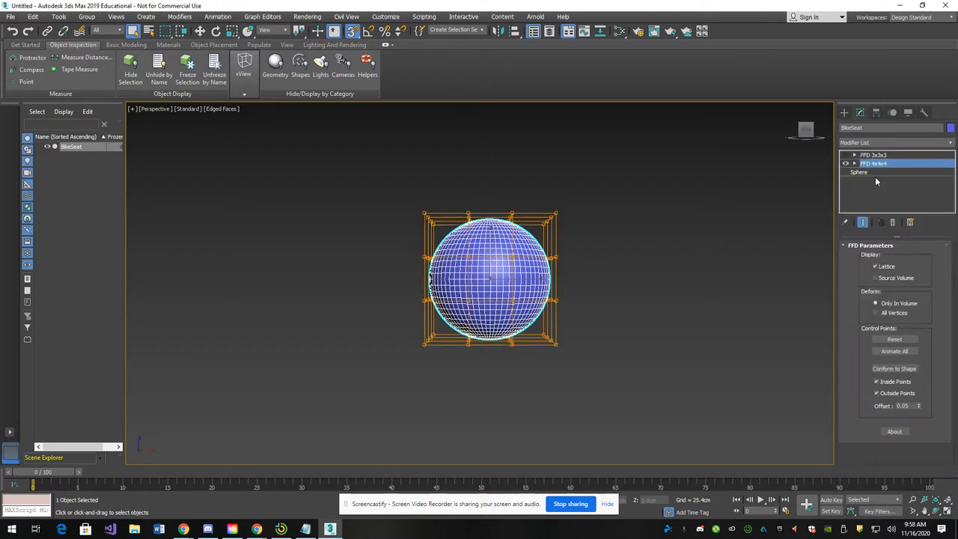
left_click(874, 154)
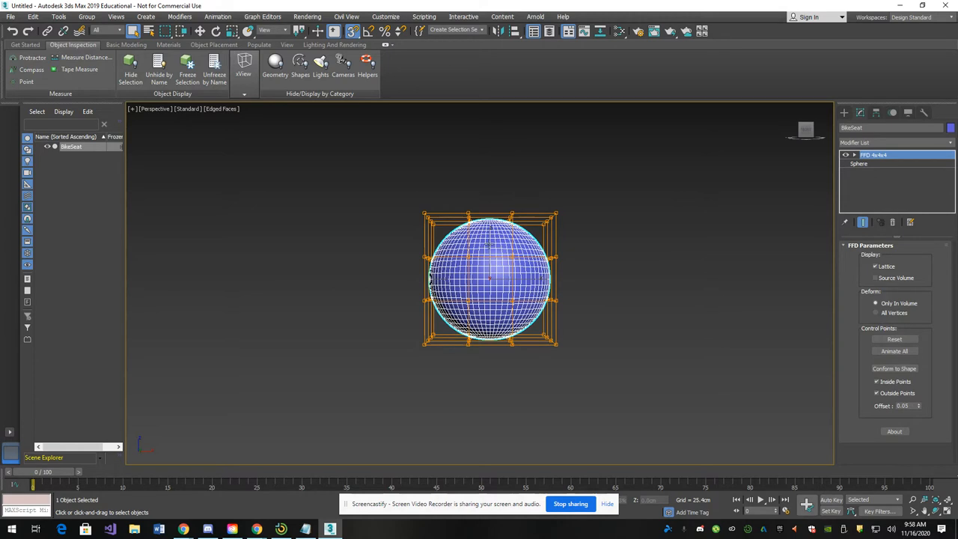
left_click(569, 269)
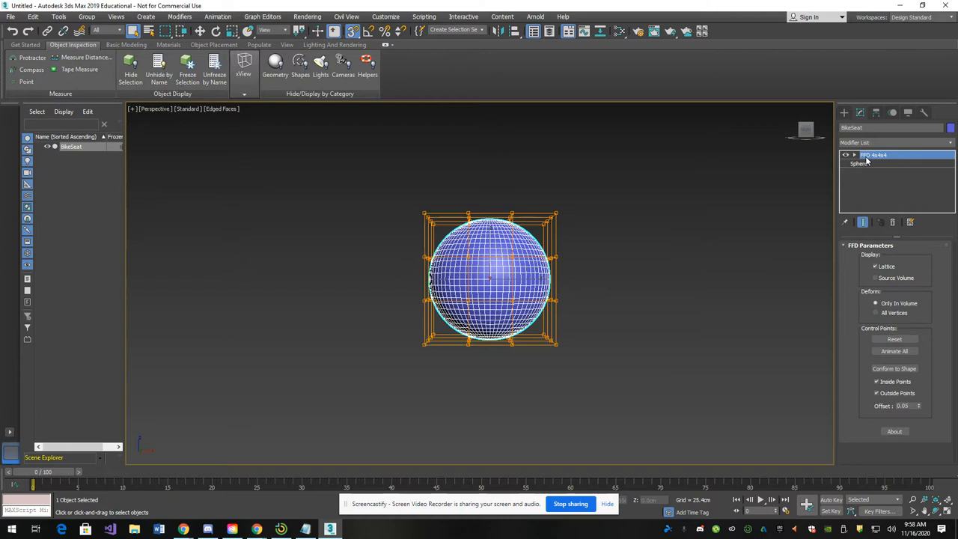
left_click(855, 155)
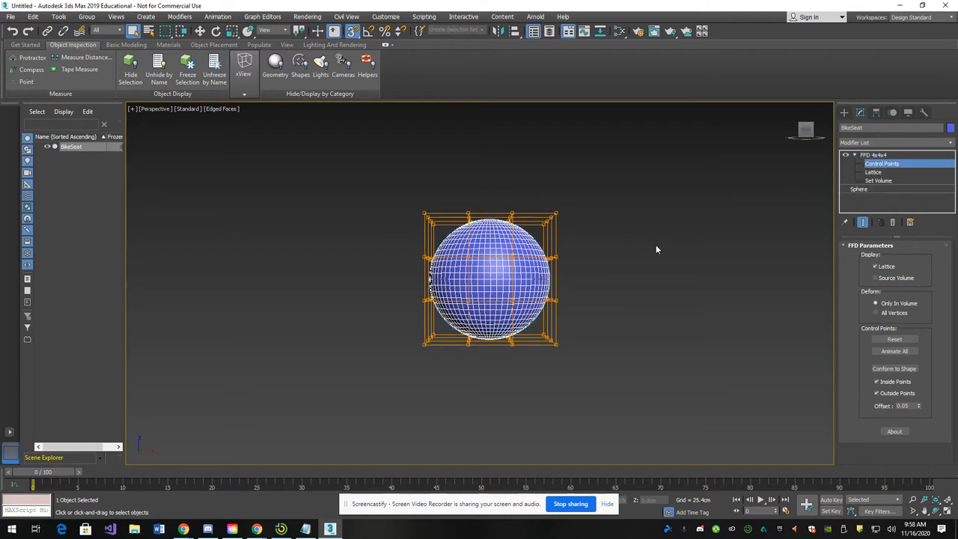
mouse_move(291, 213)
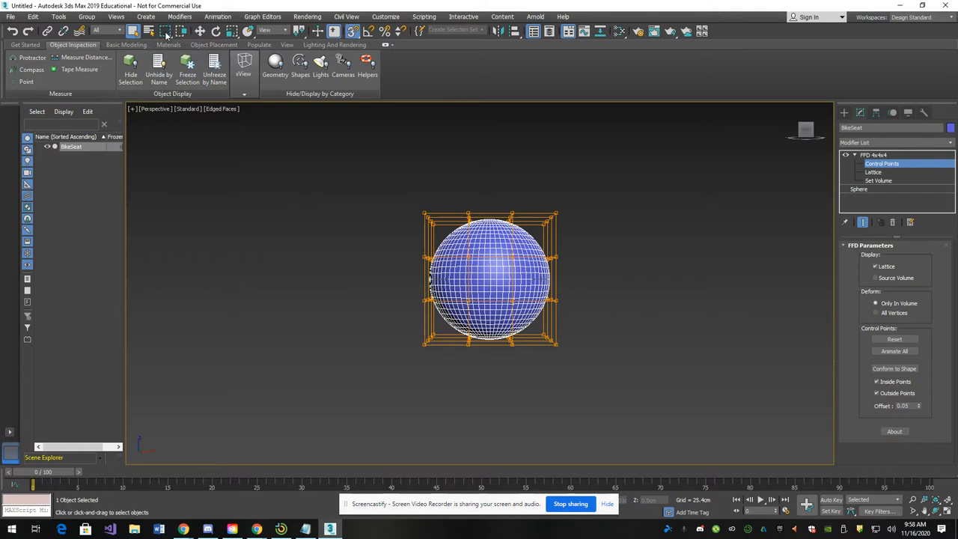
mouse_move(167, 30)
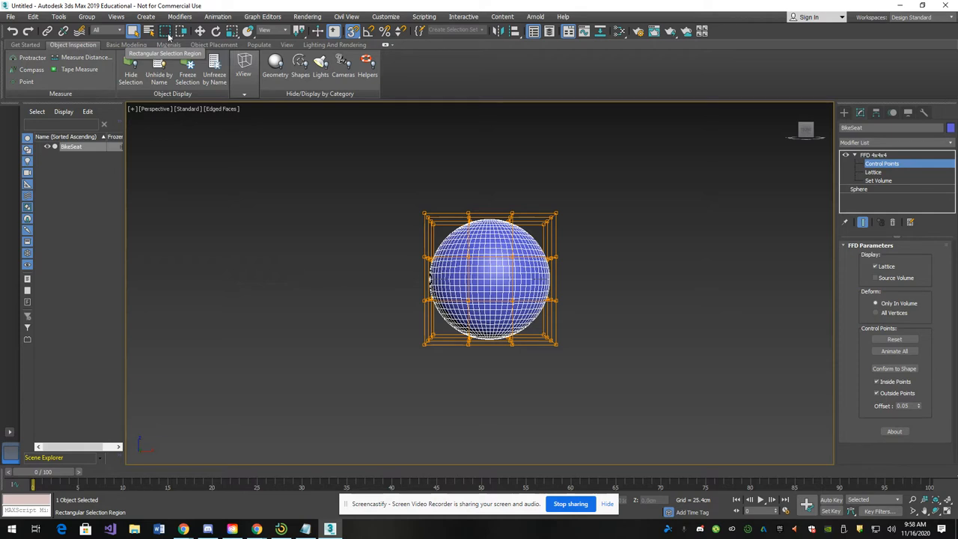
mouse_move(180, 30)
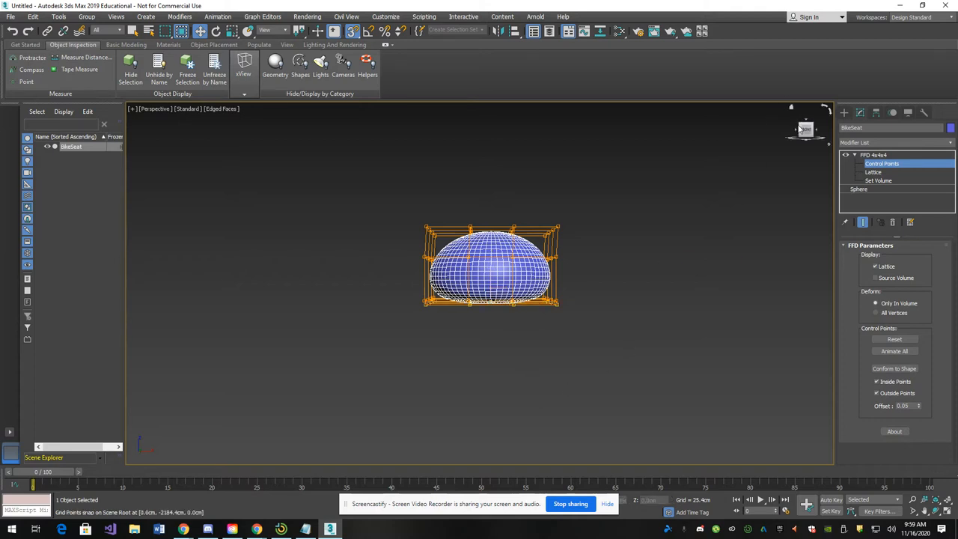
mouse_move(809, 129)
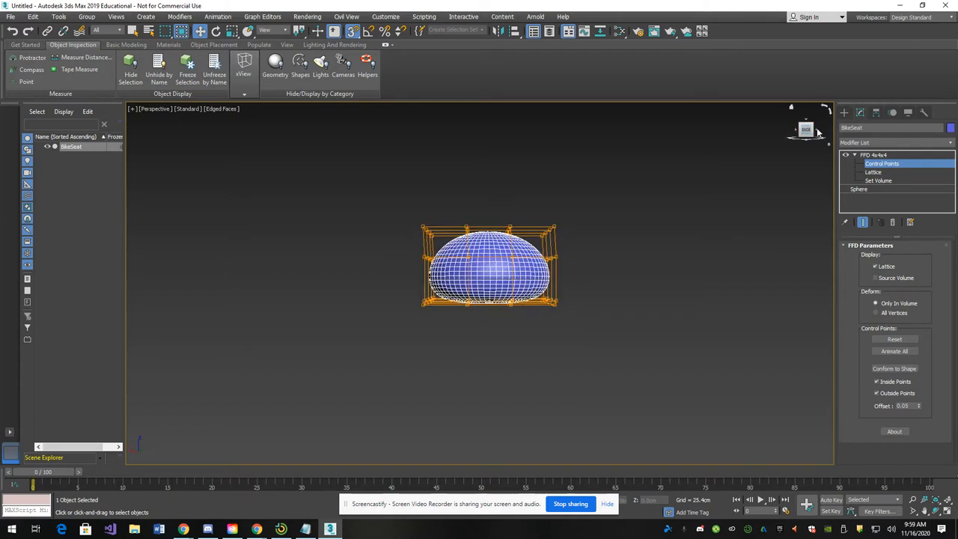
Step: In Left view, pull the right-side lattice points out into a long pointed tip
key("l")
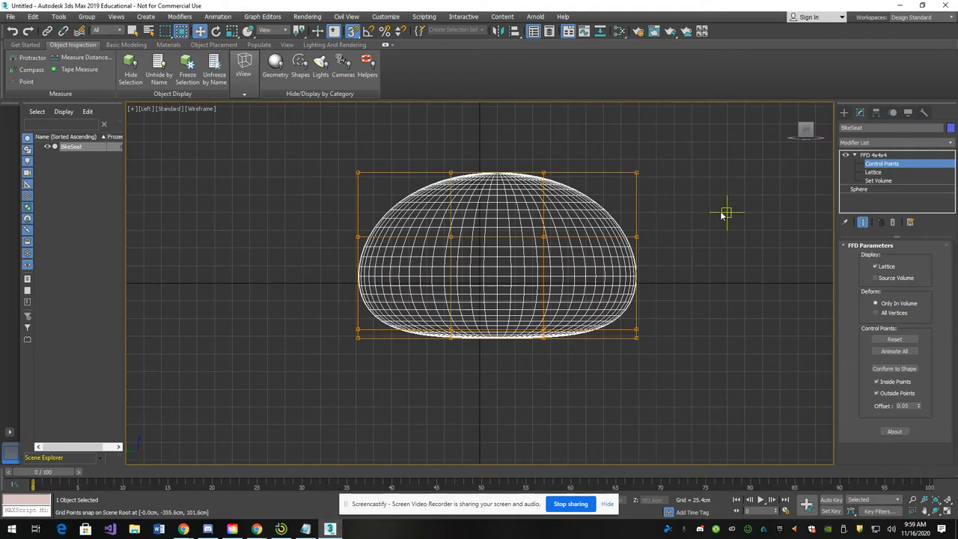
left_click_drag(724, 213, 623, 293)
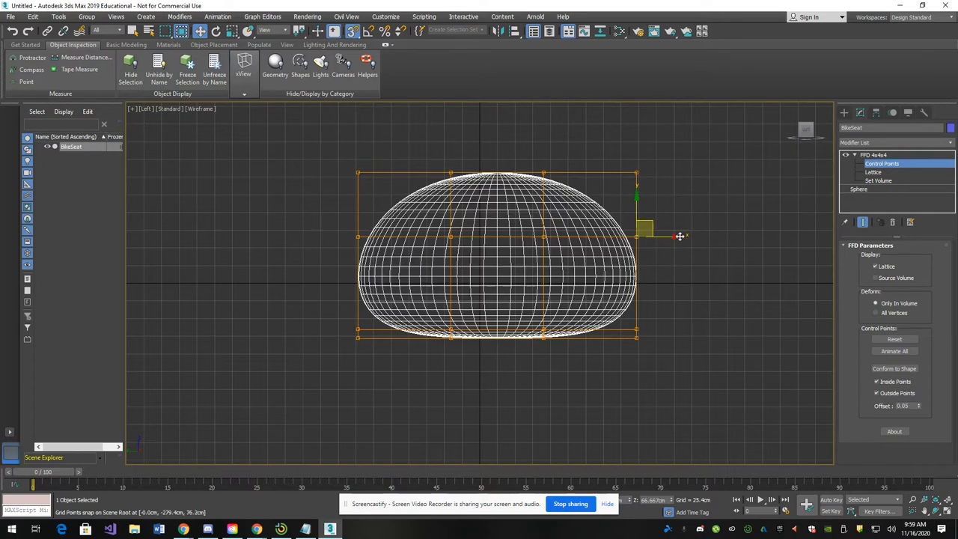
left_click_drag(646, 236, 831, 237)
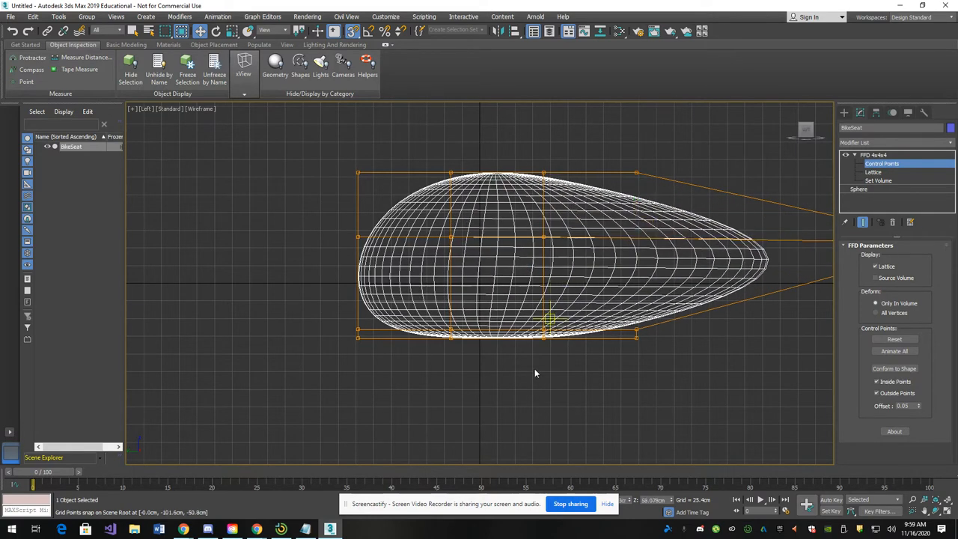
left_click_drag(547, 317, 551, 389)
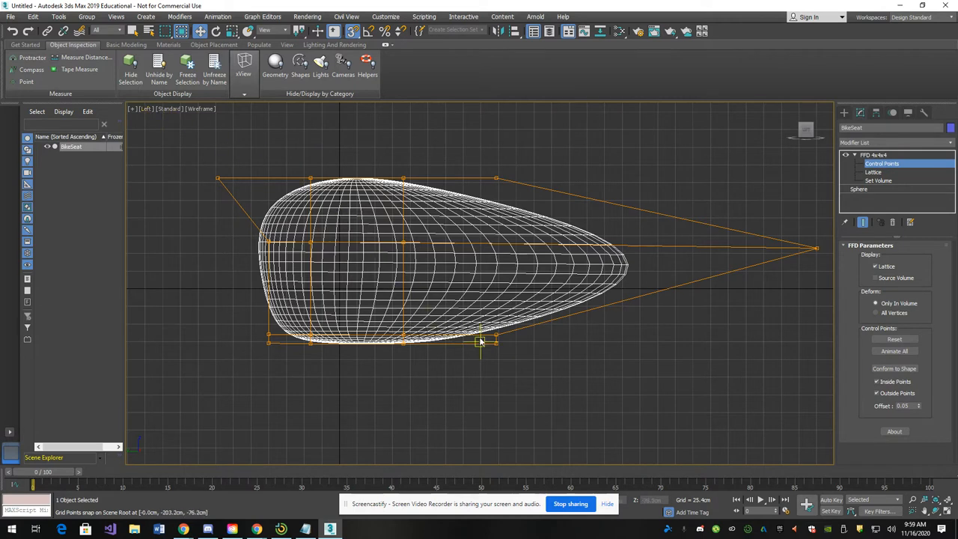
Step: Raise the upper lattice points and refine the tip into a tapering teardrop seat
left_click_drag(479, 343, 463, 323)
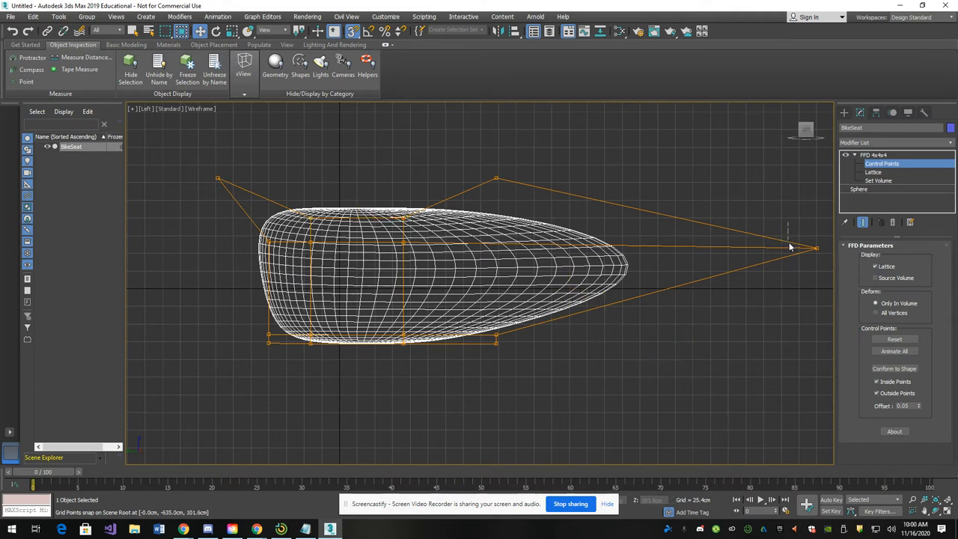
left_click_drag(811, 247, 824, 254)
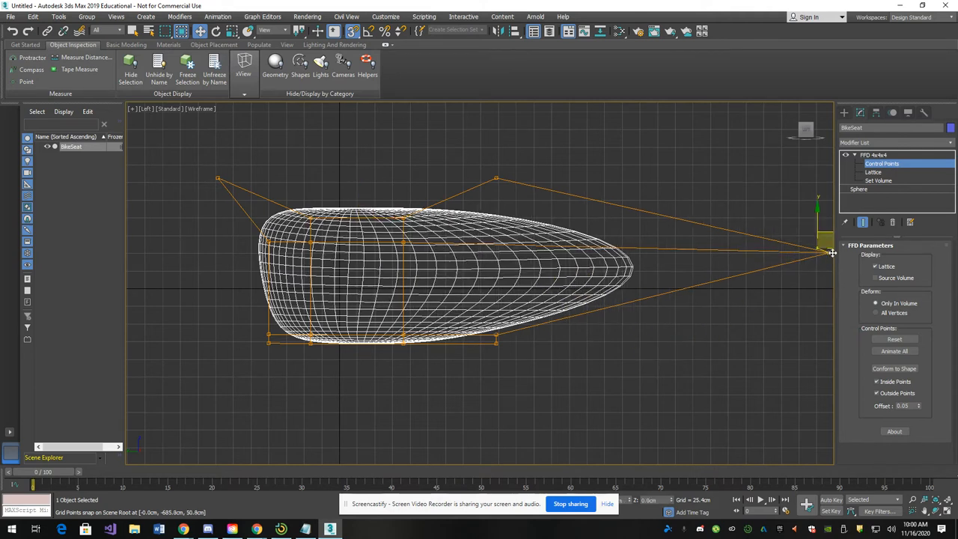
left_click_drag(831, 252, 655, 272)
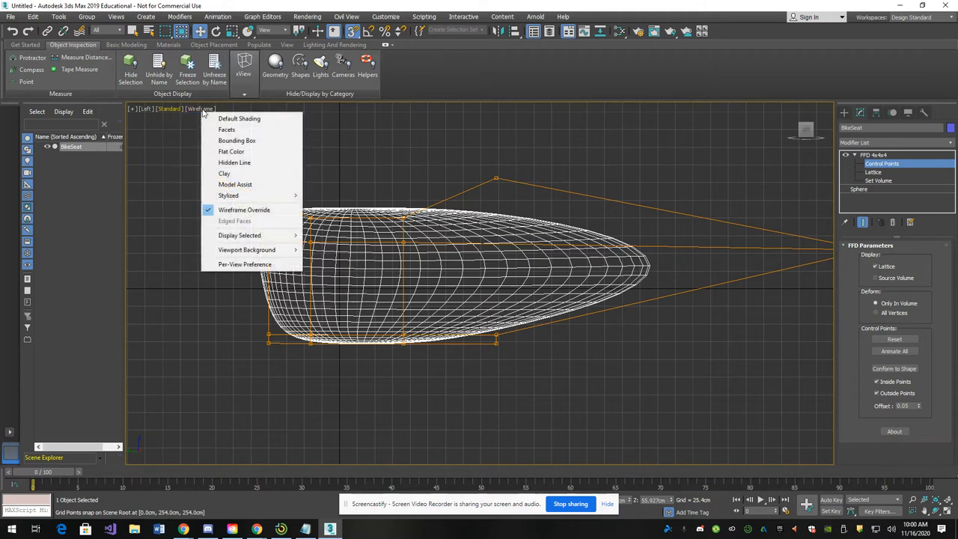
Step: Switch the Top view to solid shaded display of the seat
left_click(240, 118)
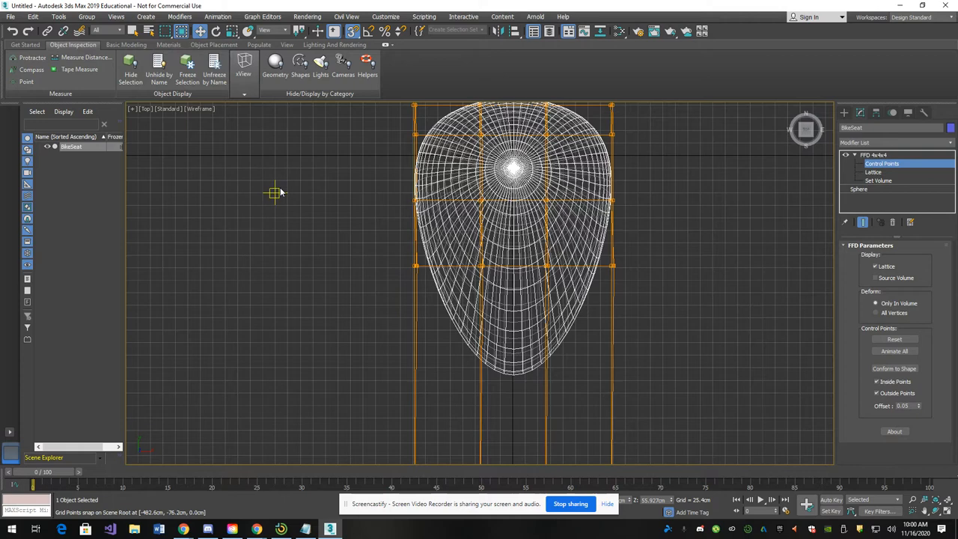
left_click(200, 108)
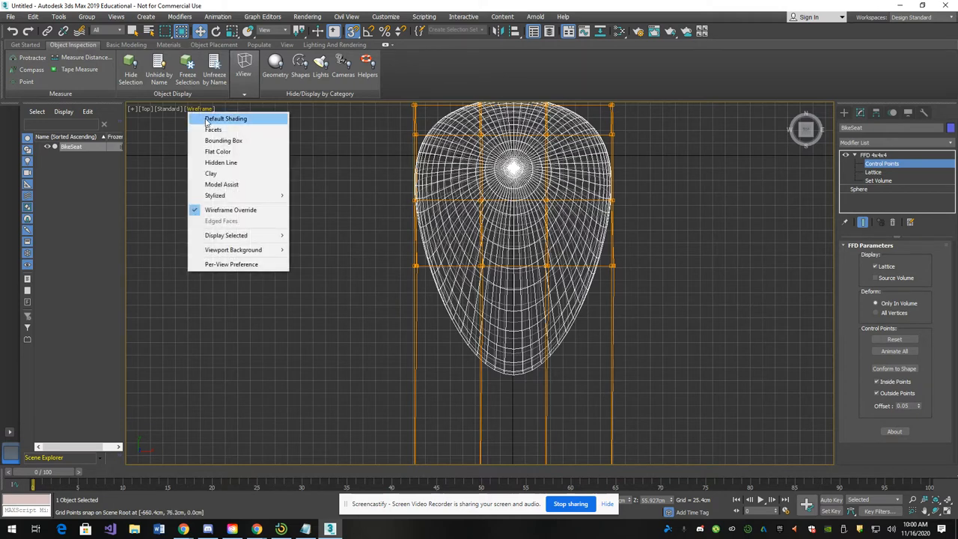
left_click(225, 119)
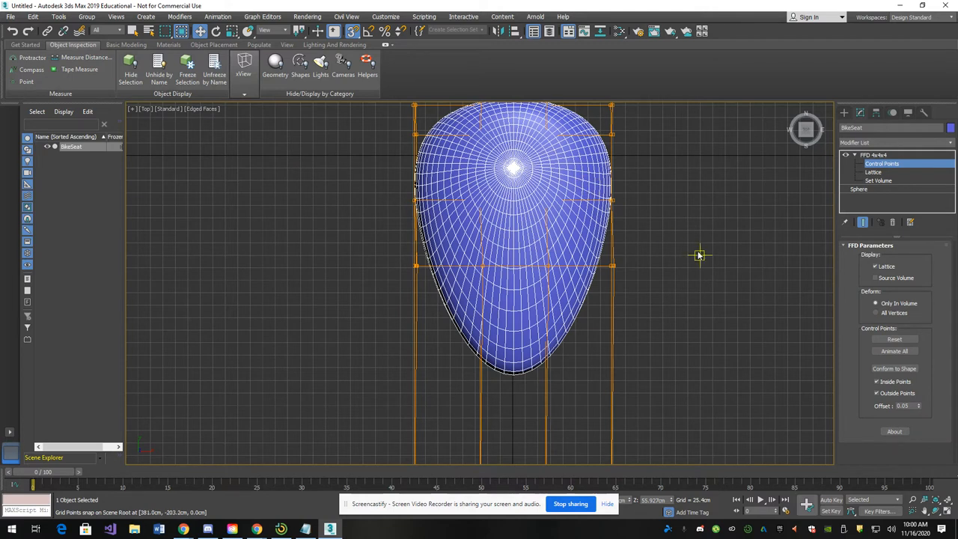
mouse_move(687, 231)
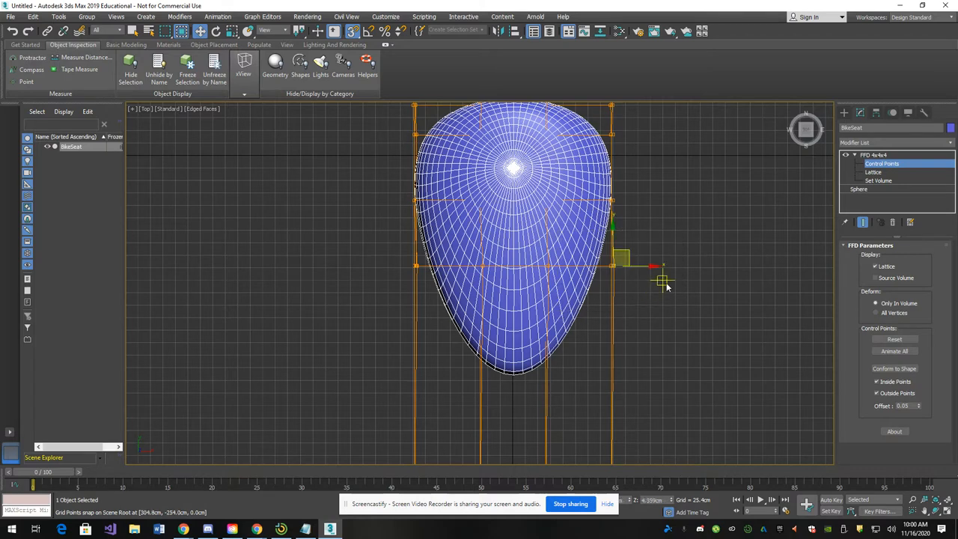
Step: Pull the lattice points inward on the right and left, tapering the seat's narrow nose
left_click_drag(662, 281, 621, 268)
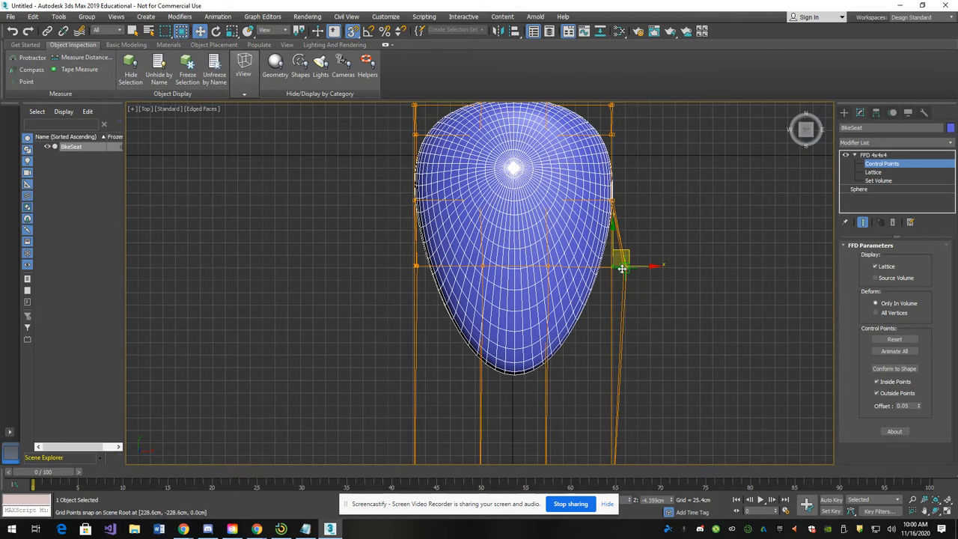
left_click_drag(621, 268, 591, 268)
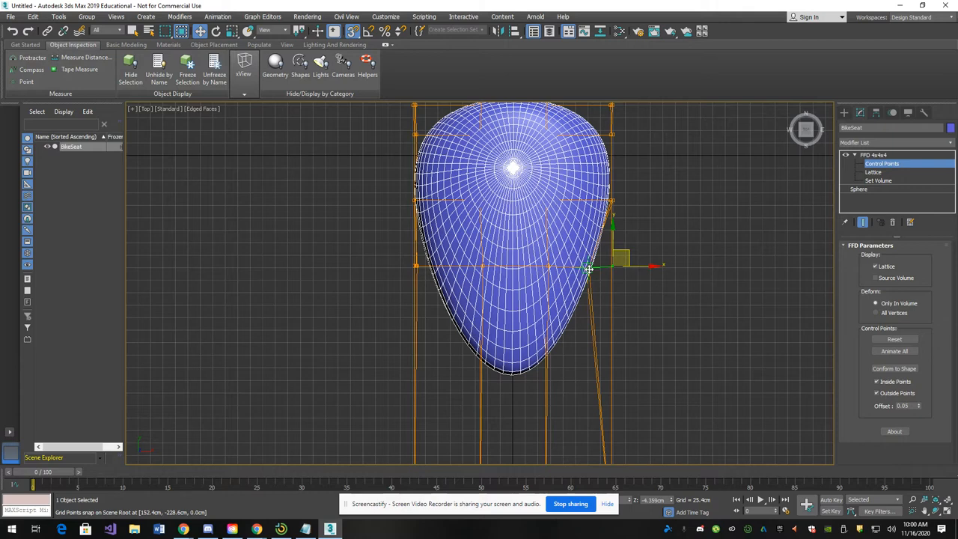
left_click_drag(587, 267, 551, 268)
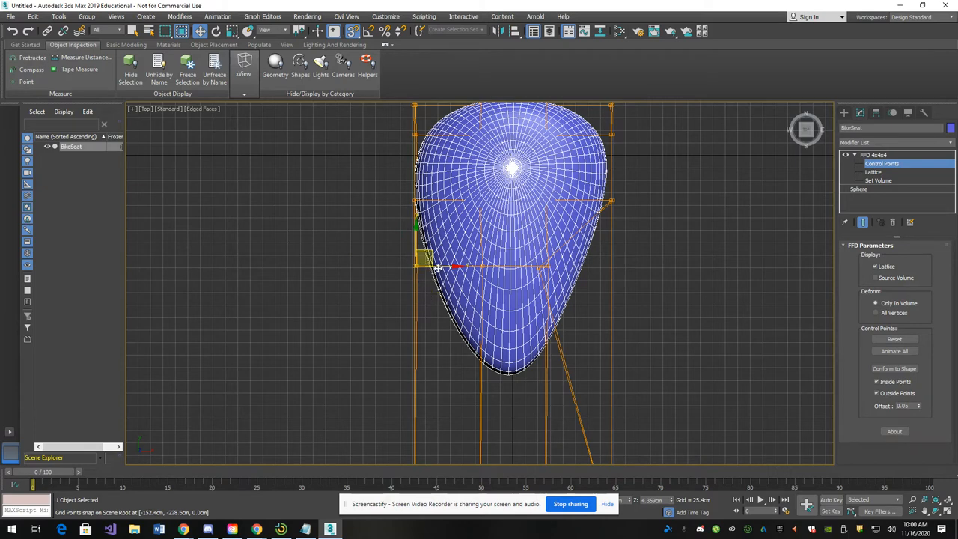
left_click_drag(437, 266, 476, 268)
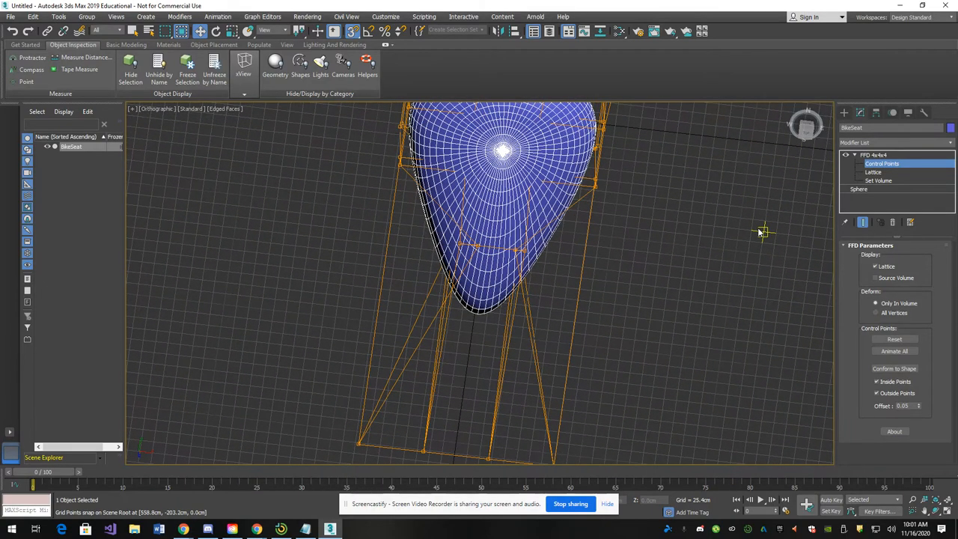
Step: Leave Control Points and stack a second FFD 4x4x4 lattice on the seat for the side profile
left_click(881, 163)
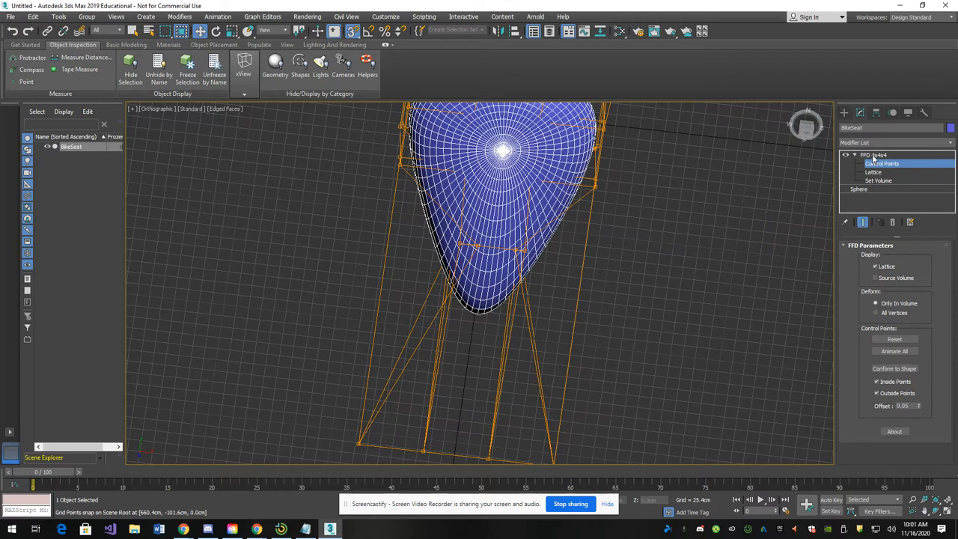
left_click(871, 154)
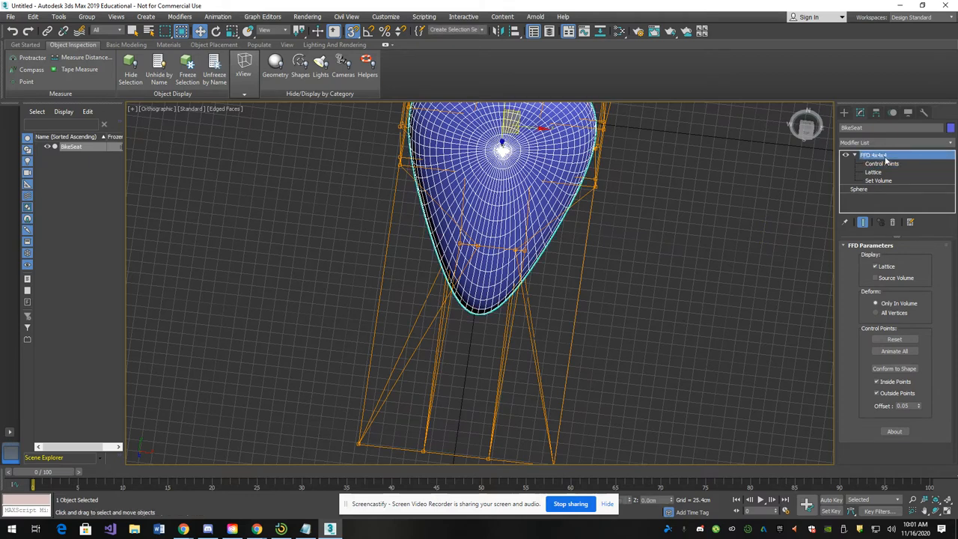
left_click(895, 143)
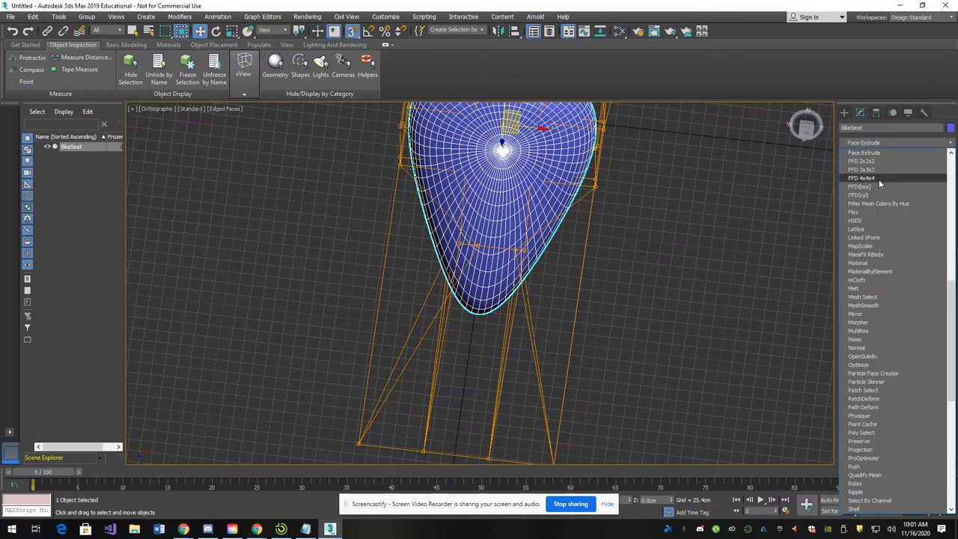
left_click(862, 177)
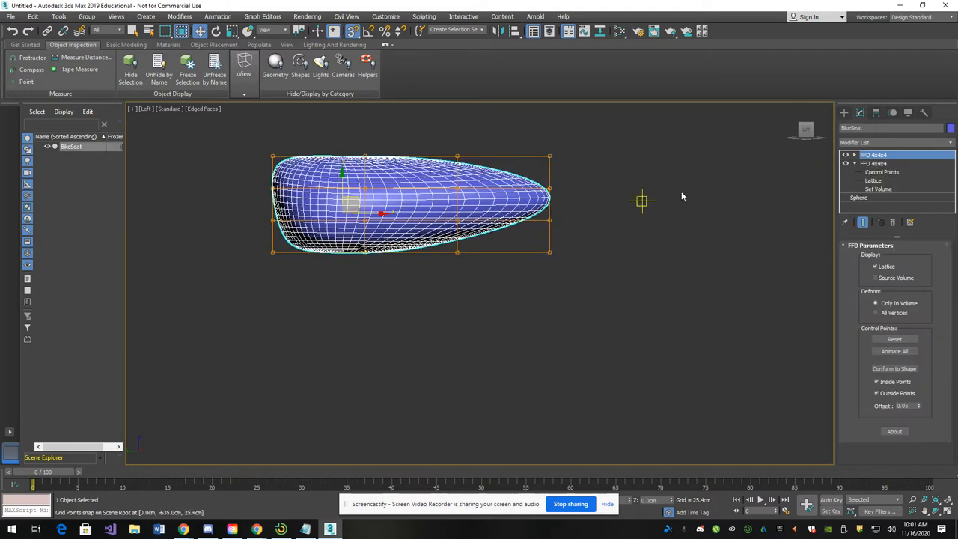
left_click(874, 155)
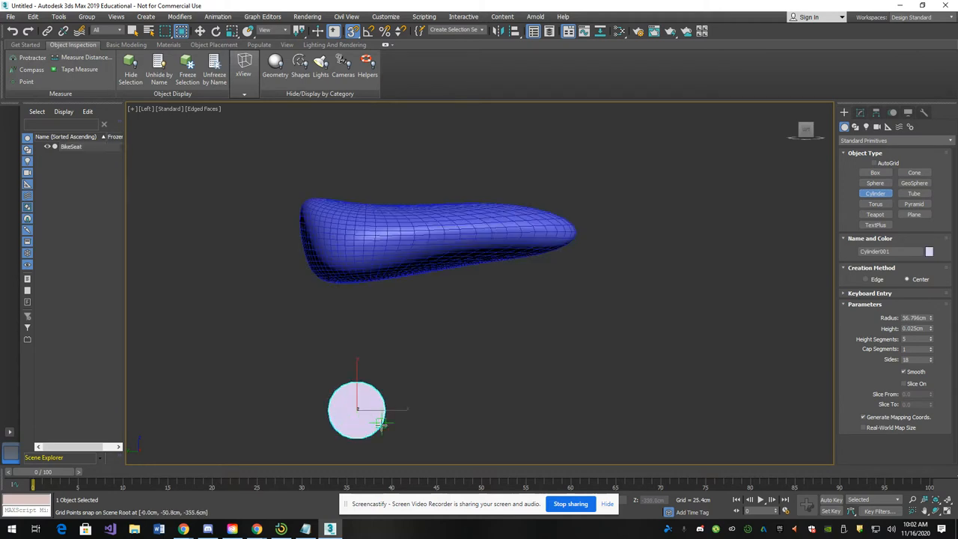
Step: Create a slim cylinder and move it up to sit angled under the seat as its post
left_click_drag(382, 427, 358, 411)
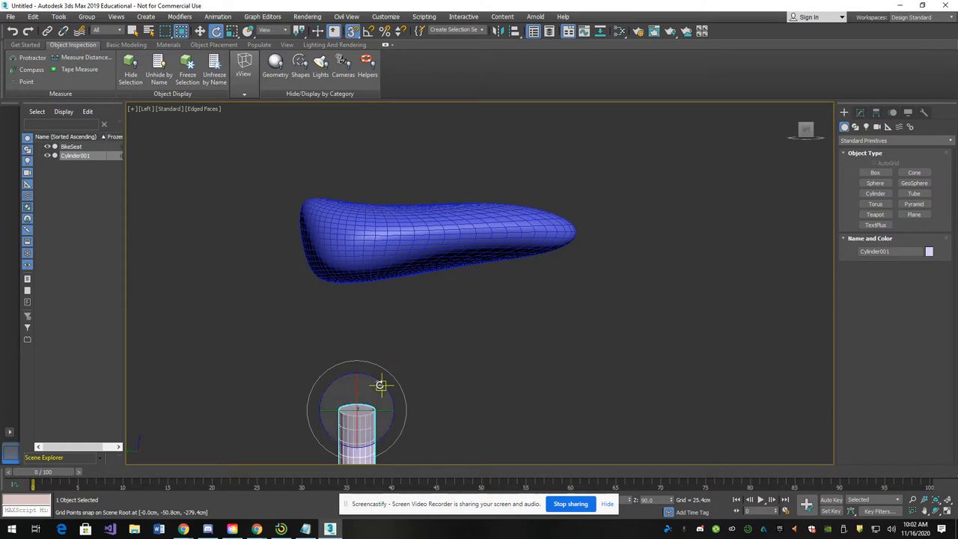
left_click_drag(381, 386, 359, 420)
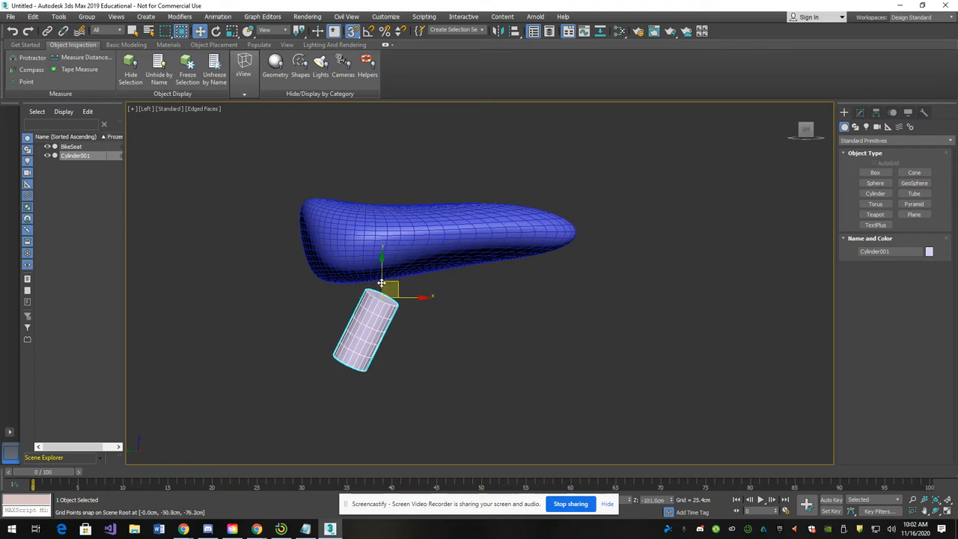
left_click_drag(382, 281, 382, 257)
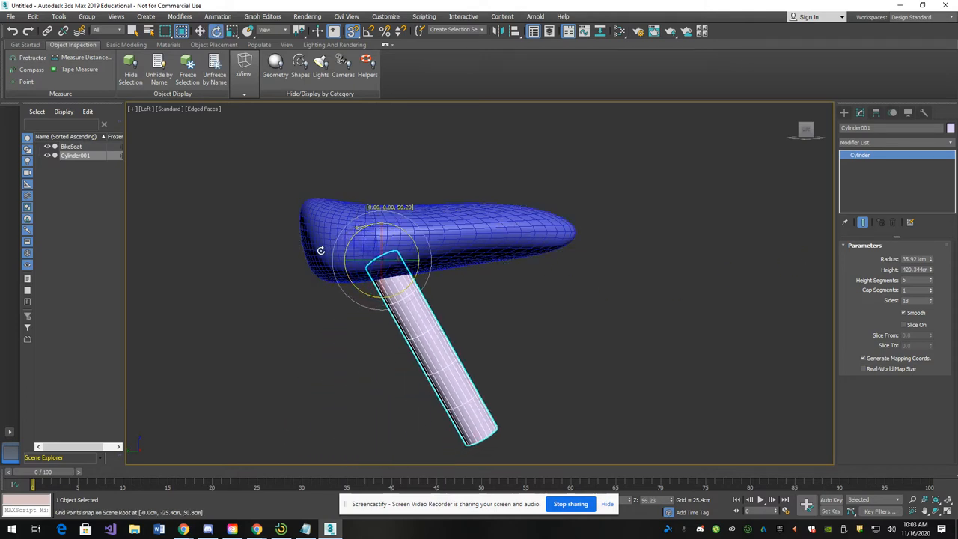
left_click(619, 308)
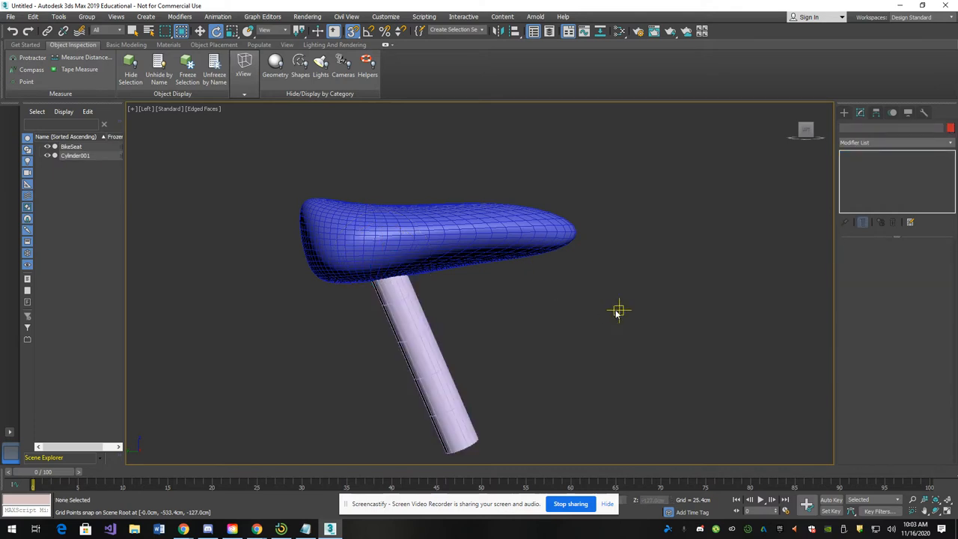
mouse_move(617, 315)
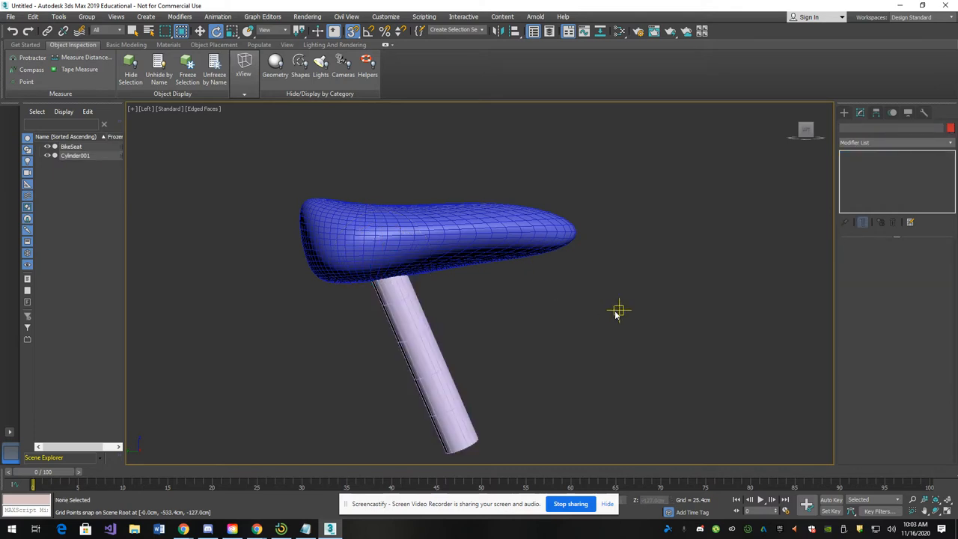
mouse_move(591, 286)
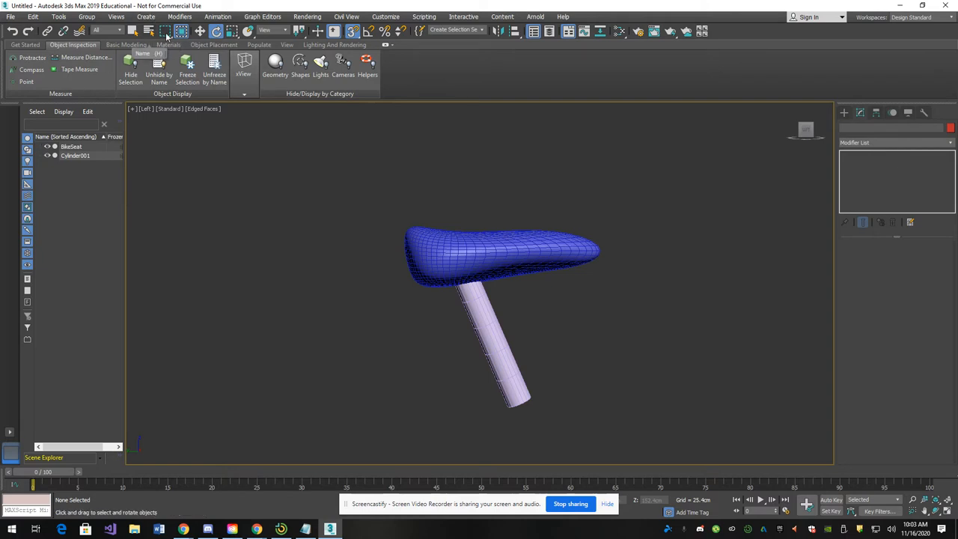
Step: Select the seat and post and Shift+drag a copy off to the left
left_click_drag(317, 194, 452, 410)
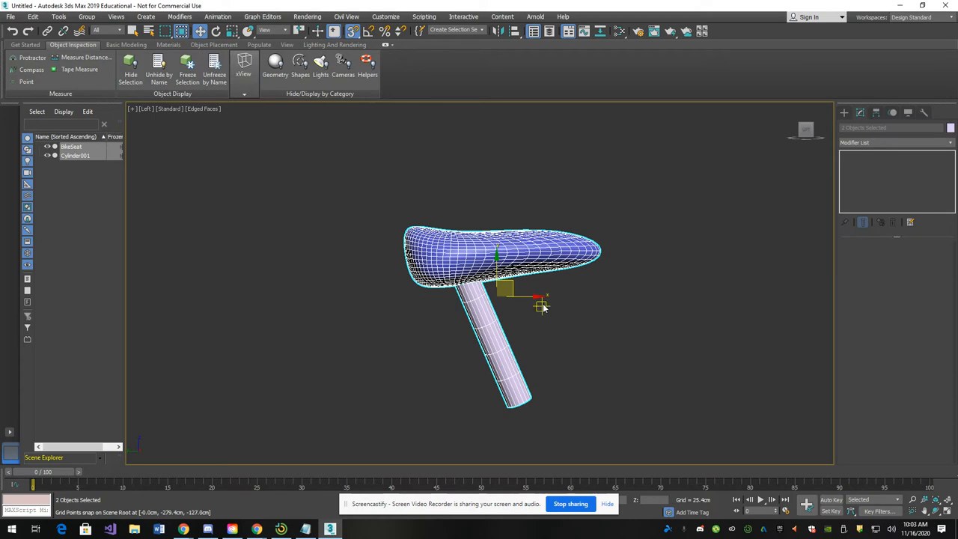
left_click(374, 302)
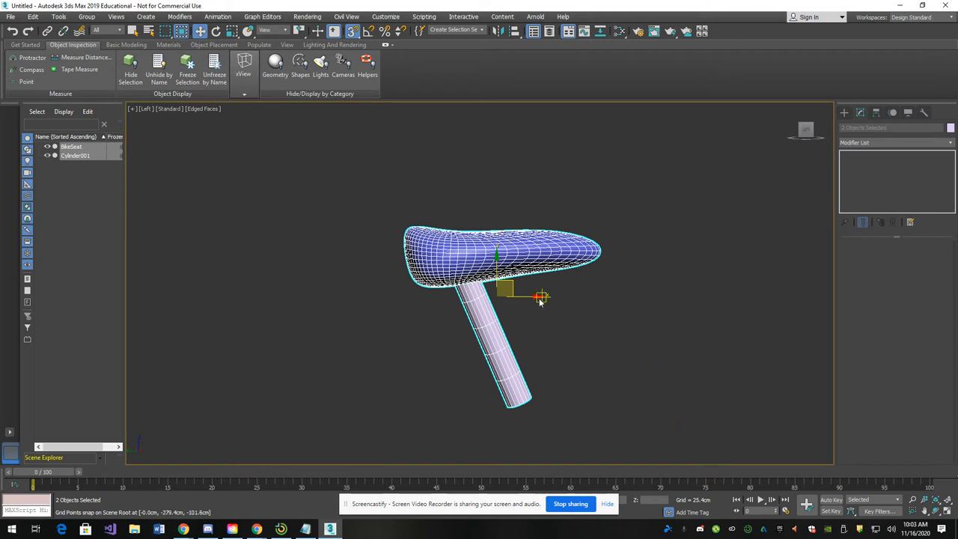
left_click_drag(538, 297, 299, 297)
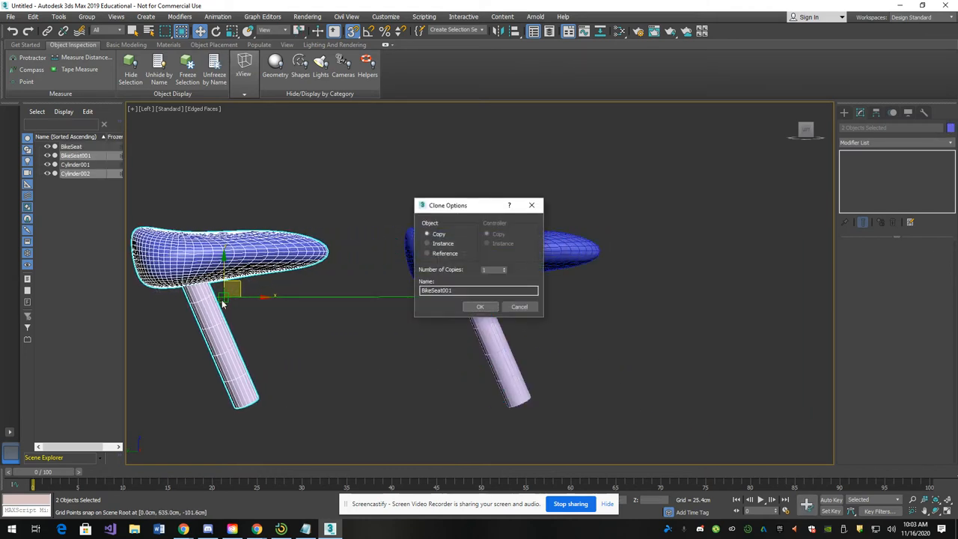
Step: Make the copy an Instance named BackView and confirm the clone
left_click(428, 242)
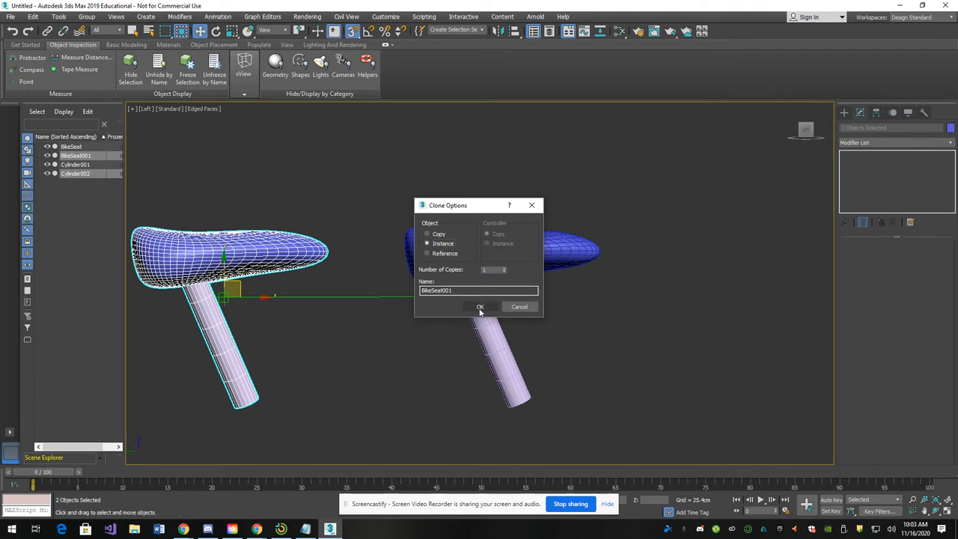
triple_click(479, 291)
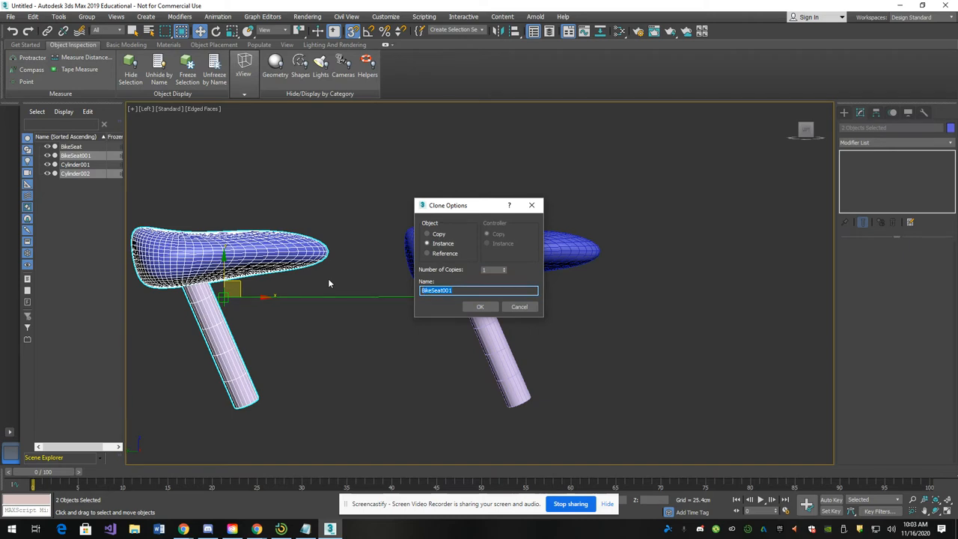
type("BackView")
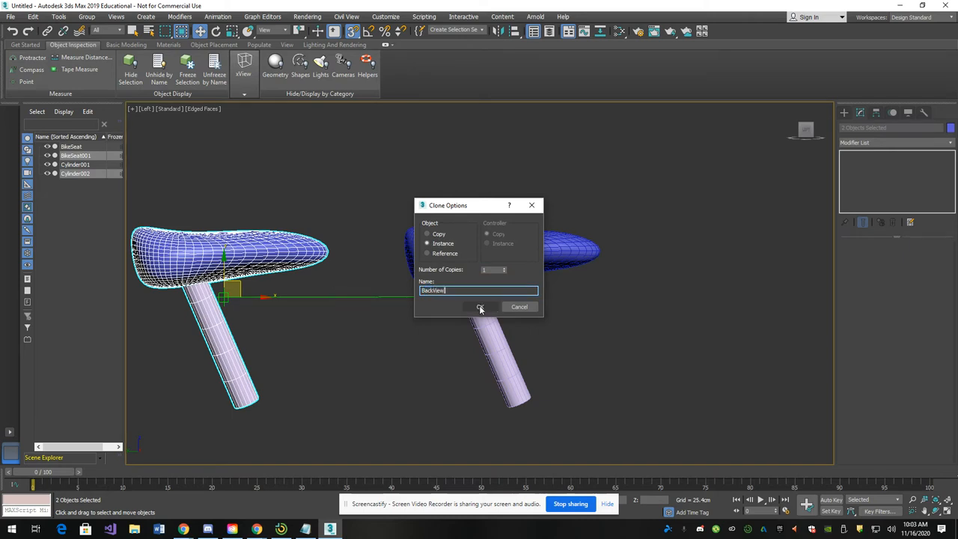
left_click(479, 307)
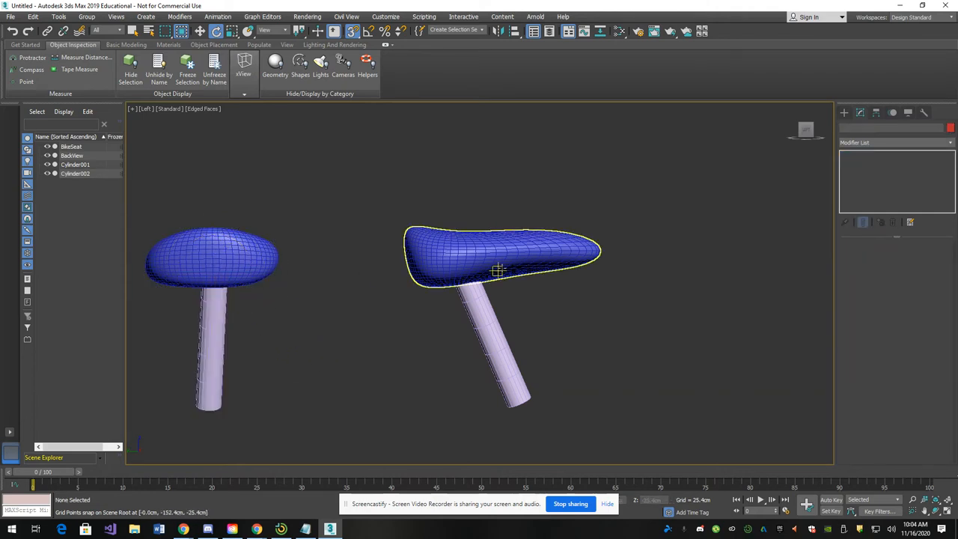
Step: Clone the original seat and post again as an instance named TopView
left_click(709, 262)
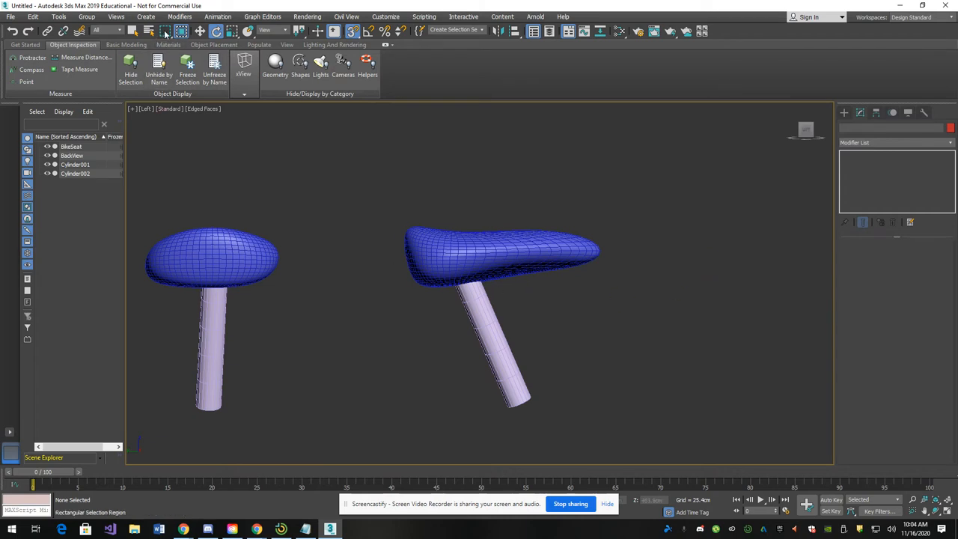
left_click_drag(361, 210, 650, 303)
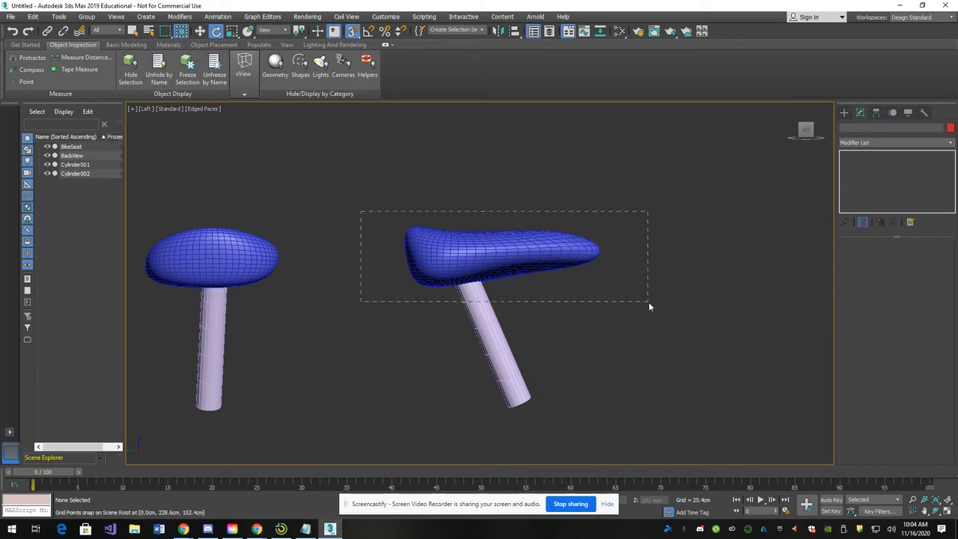
left_click(501, 262)
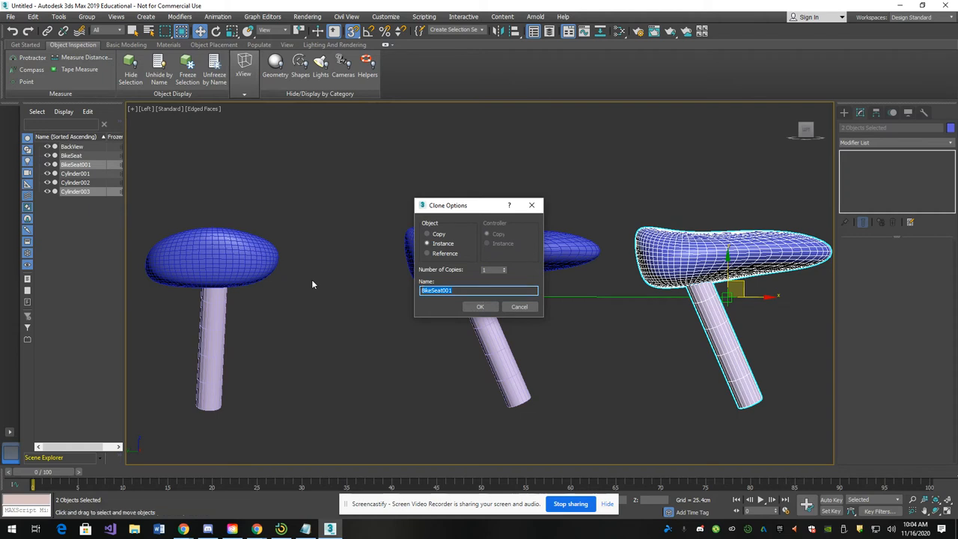
type("TopView")
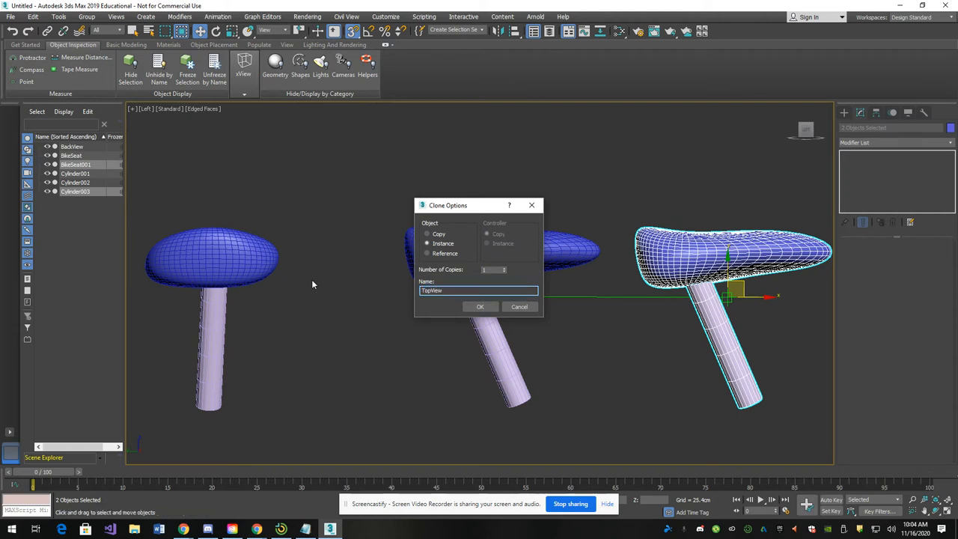
left_click(479, 306)
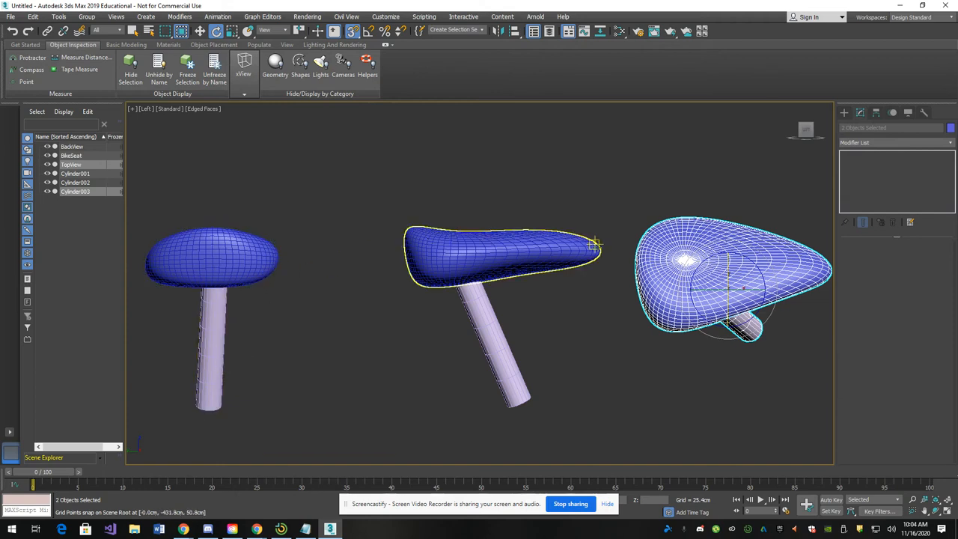
Step: Deselect everything, leaving the three seat views standing in a row
left_click(389, 255)
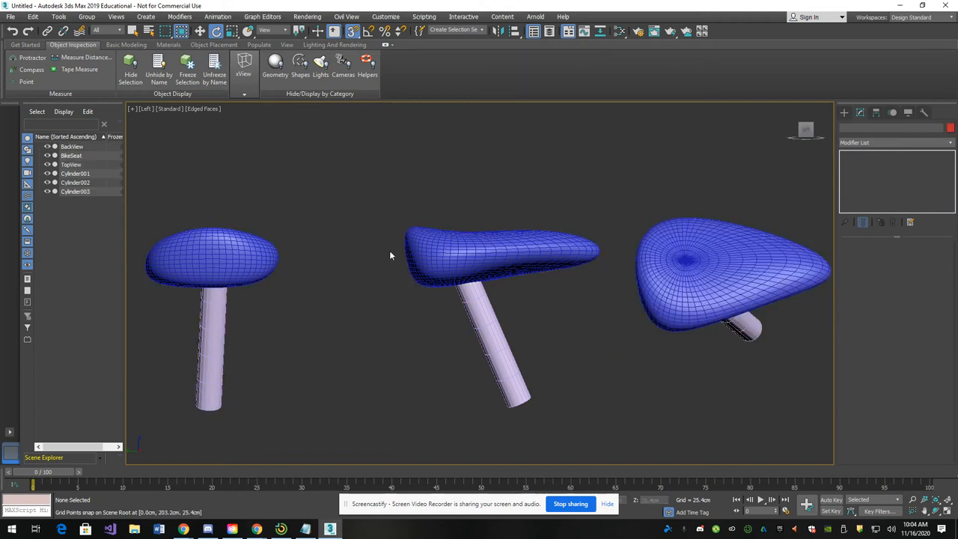
left_click(213, 258)
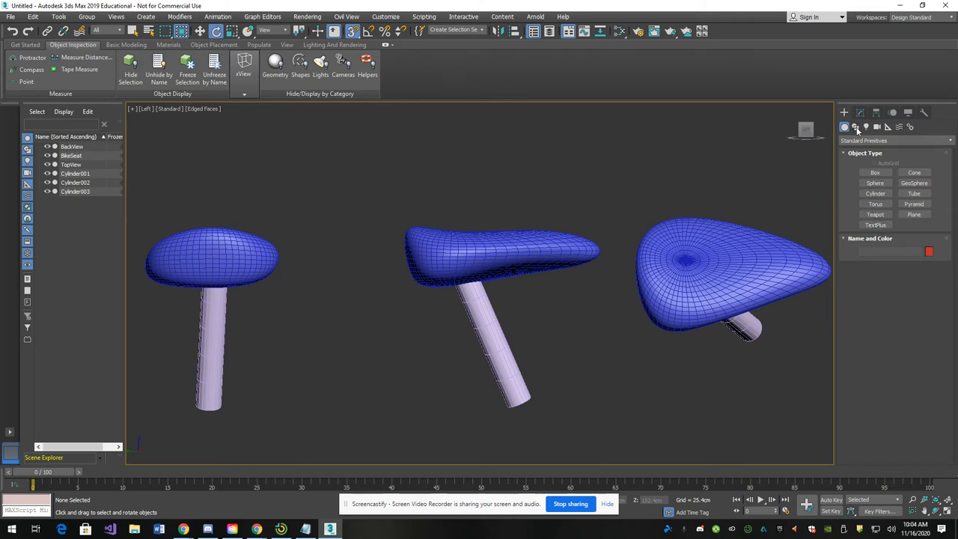
Step: Create a Text shape with the 'Stu Dent Crared this bike seat...' caption and place it above the seats
left_click(857, 126)
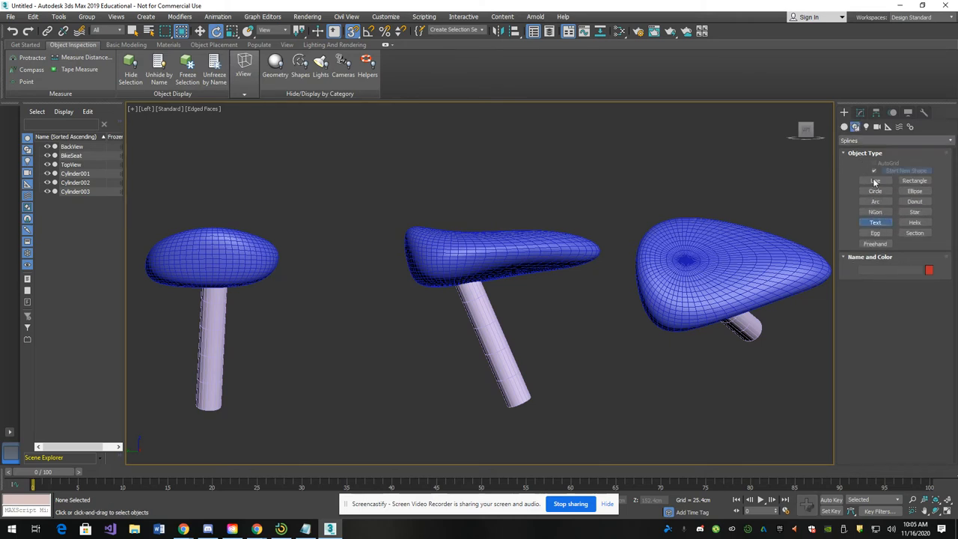
left_click(874, 221)
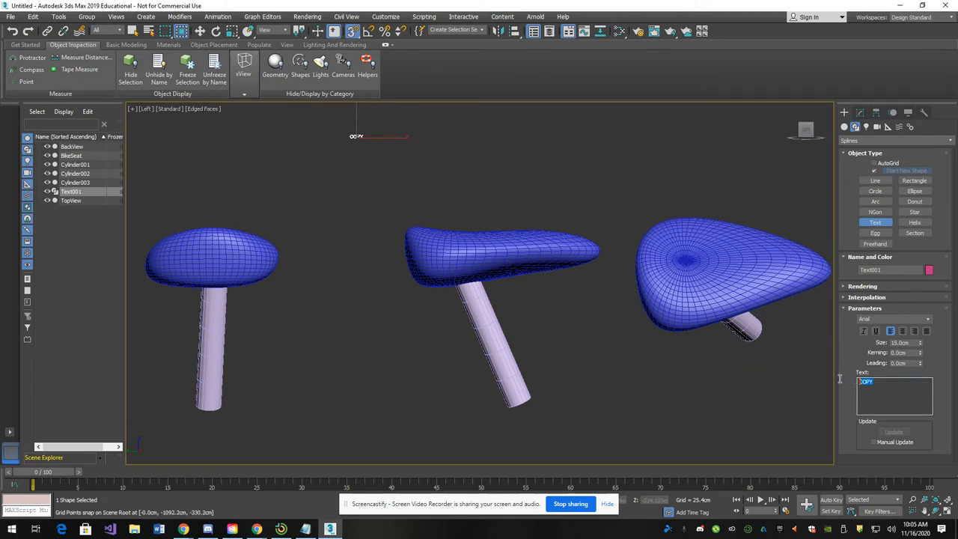
type("Stu Dent Cl")
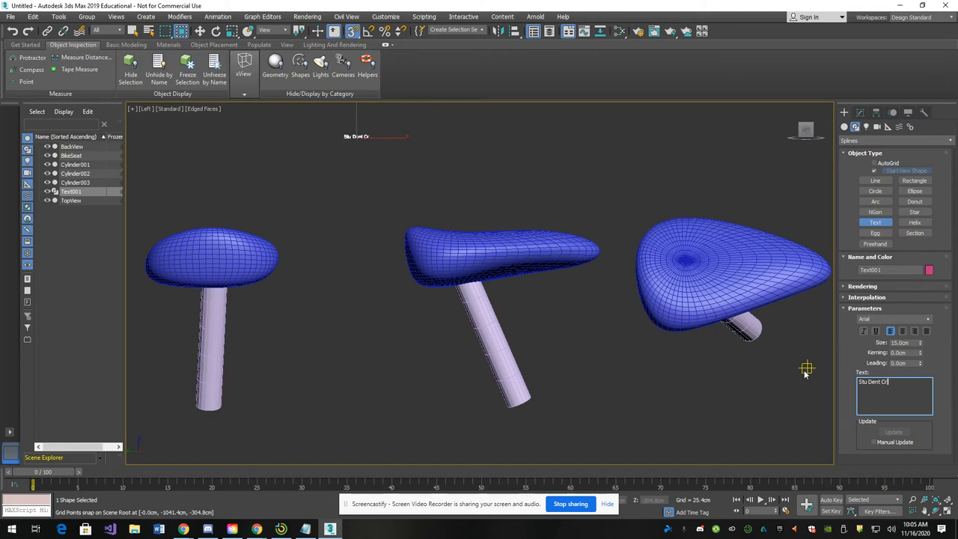
type("rared this bike seat from a shpherr")
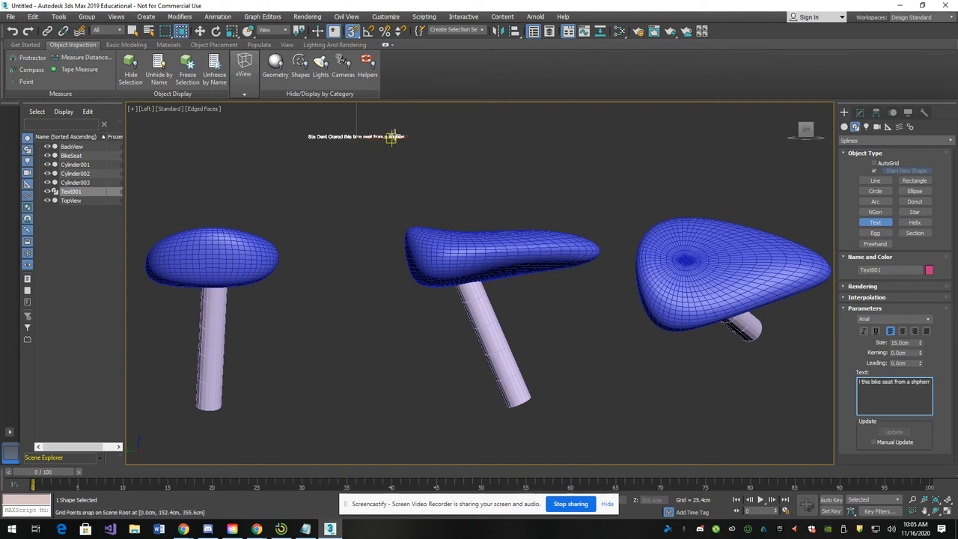
left_click(524, 200)
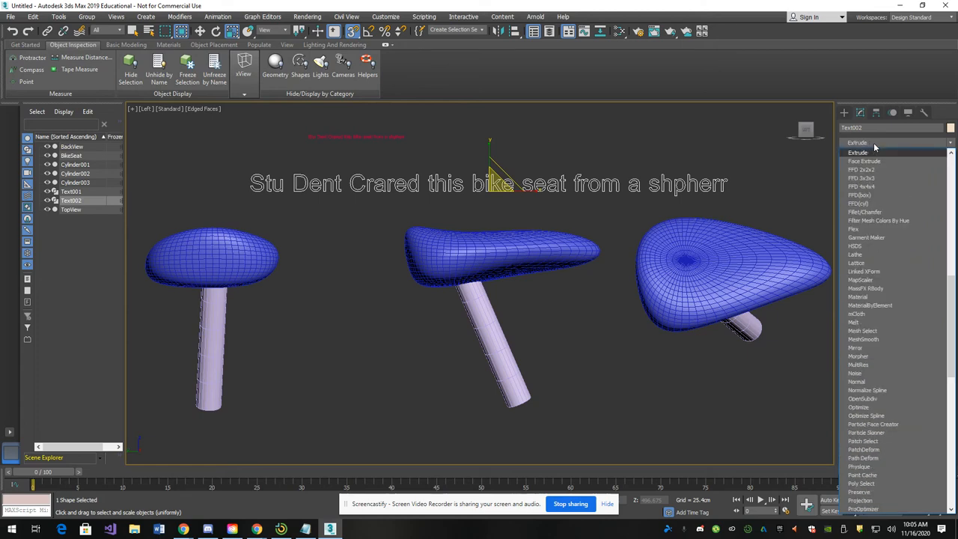
mouse_move(876, 147)
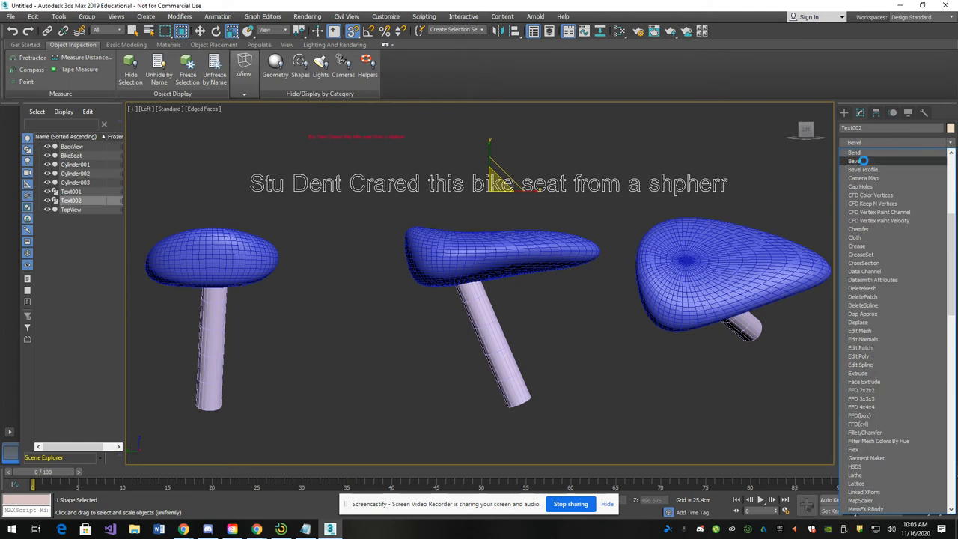
Step: Add a Bevel to the caption with Start Outline 1.0cm and Level 2 enabled
left_click(855, 162)
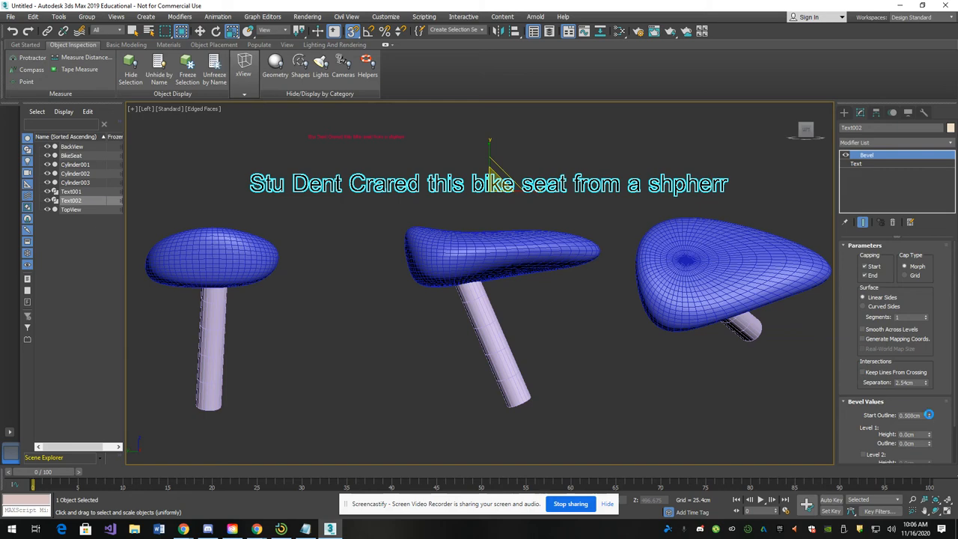
left_click(928, 415)
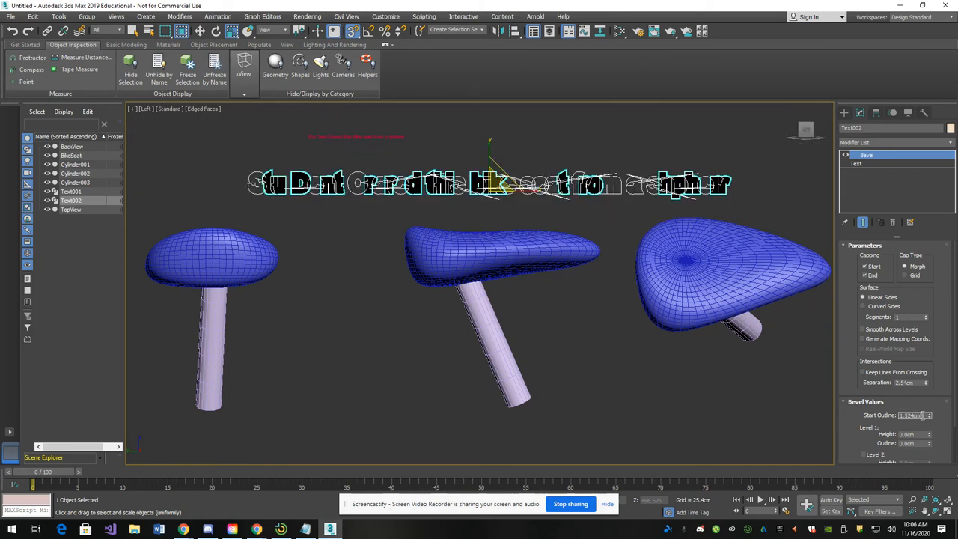
type("1.0cm")
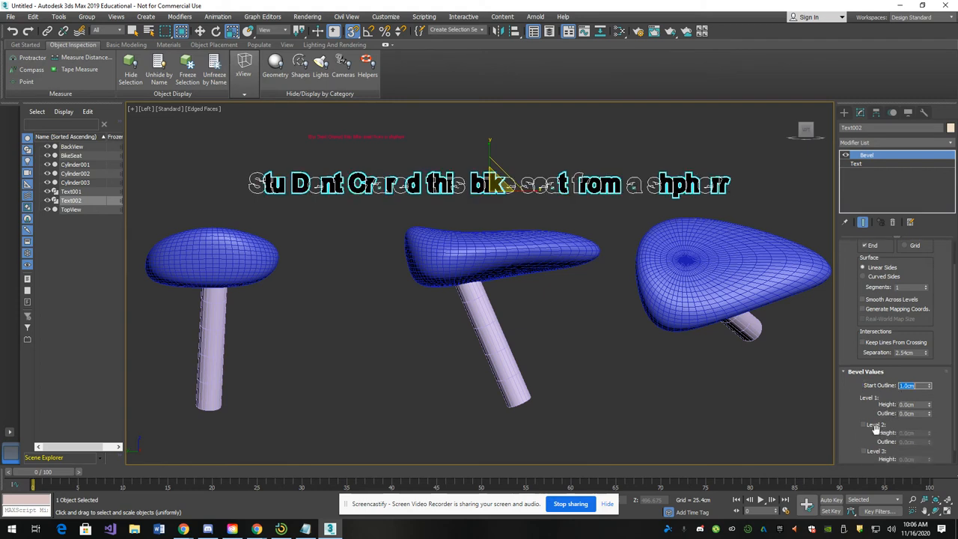
left_click(862, 425)
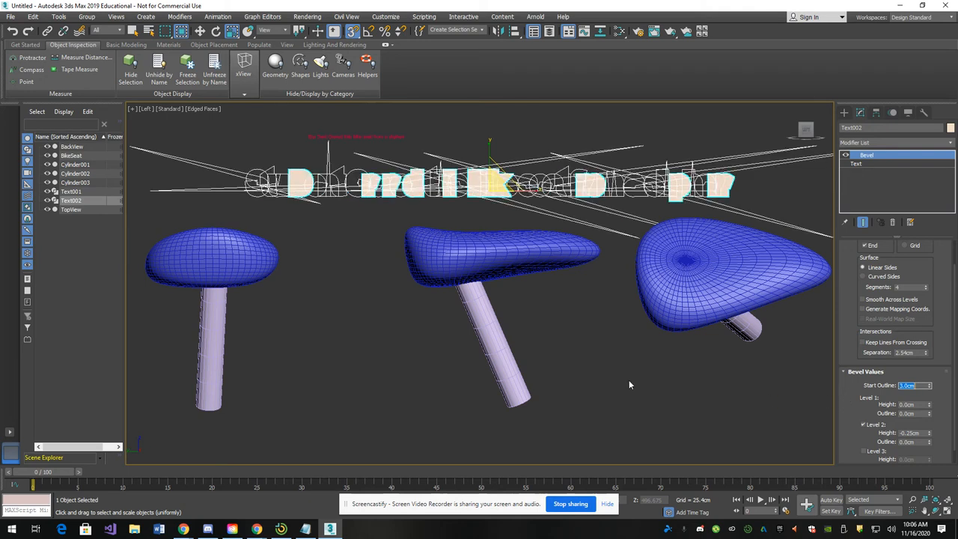
mouse_move(566, 304)
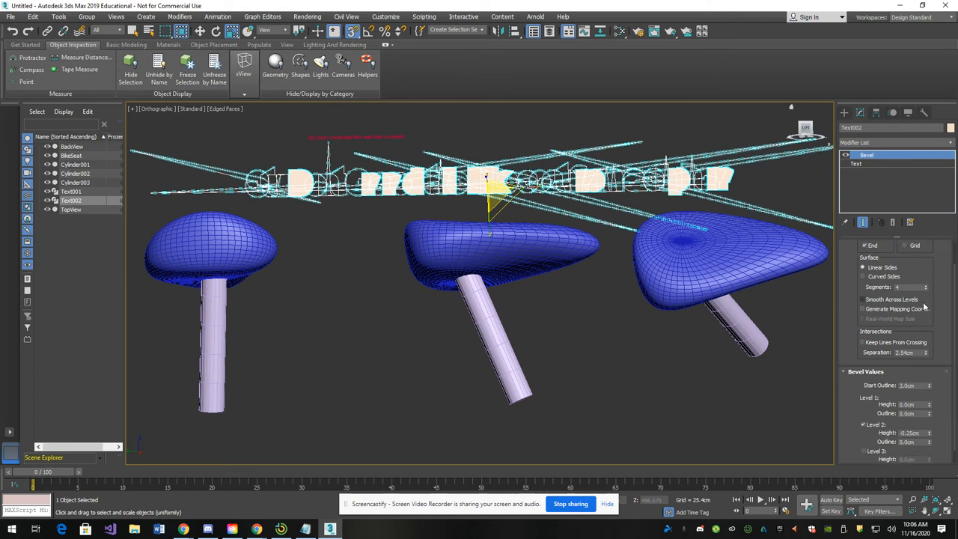
Step: Delete the Bevel, give the caption an Extrude instead, and render a frame
right_click(867, 155)
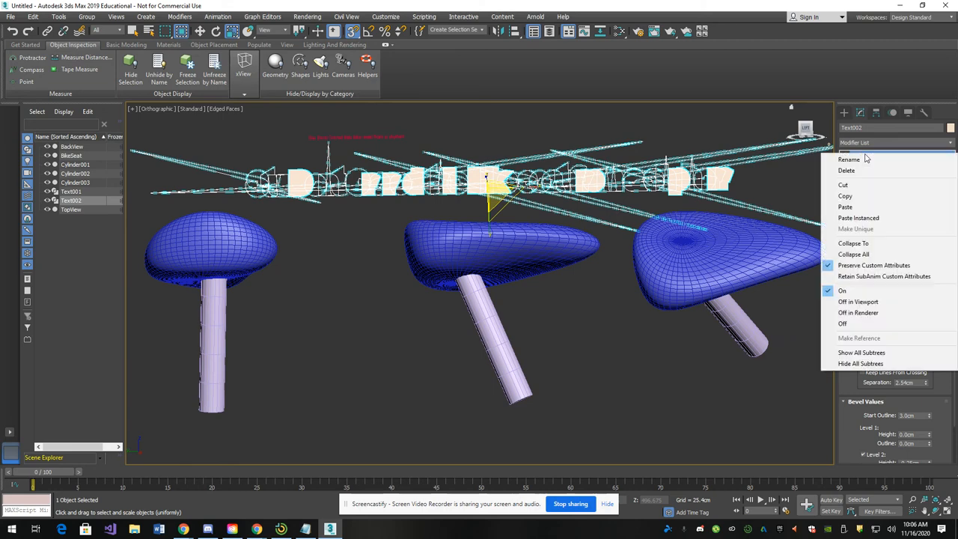
left_click(857, 154)
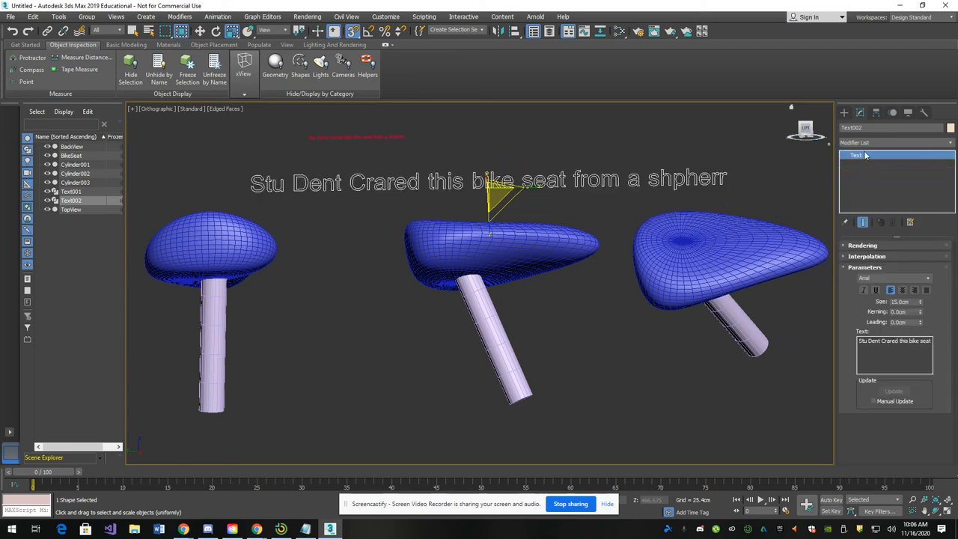
left_click(892, 142)
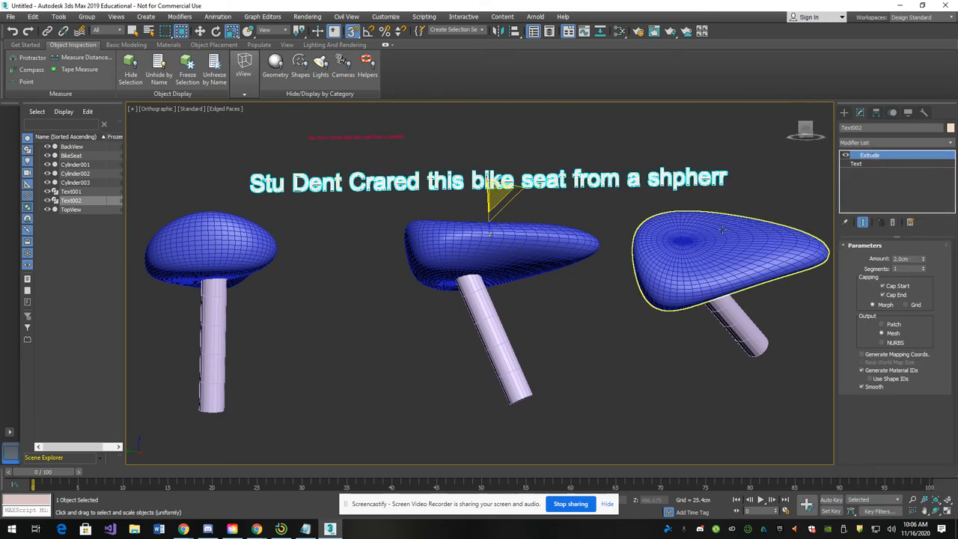
left_click(637, 406)
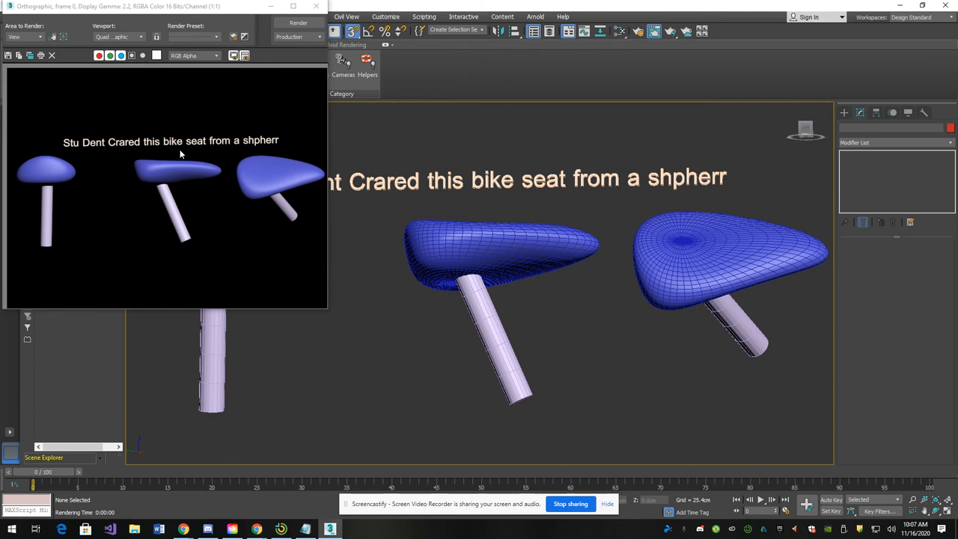
mouse_move(52, 63)
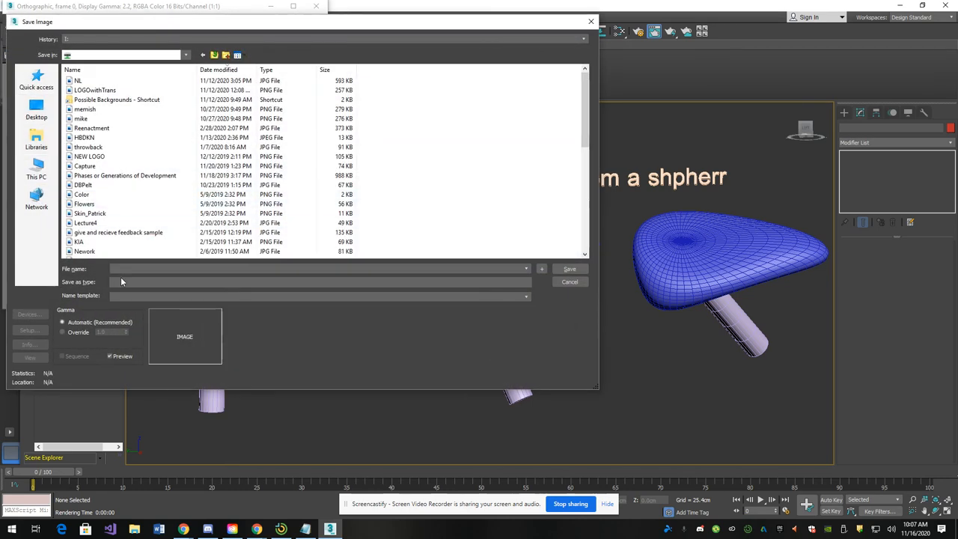
Step: Enter BikeSeatReadyToSubmit as the file name for the saved render image
left_click(315, 282)
type("H:\\")
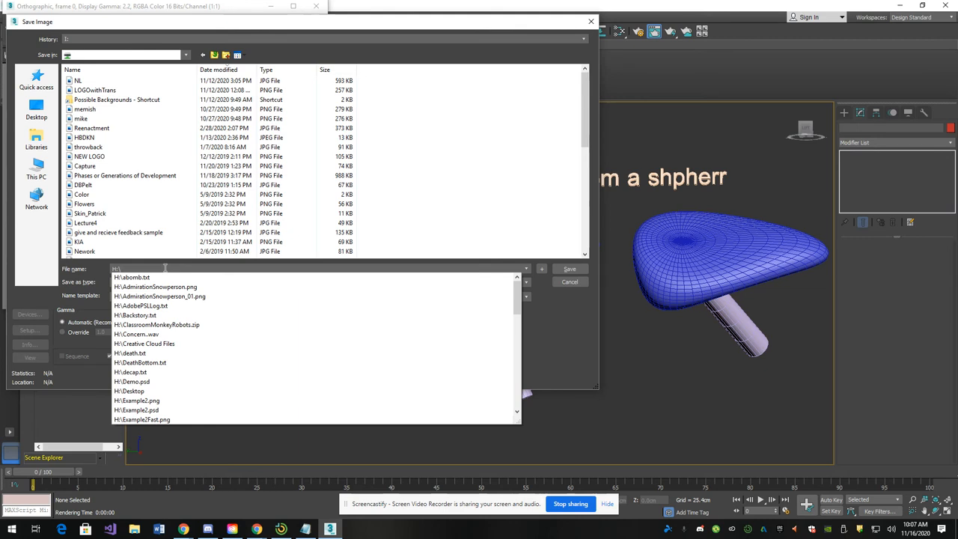
type("BikeSeatReadyToSubmi")
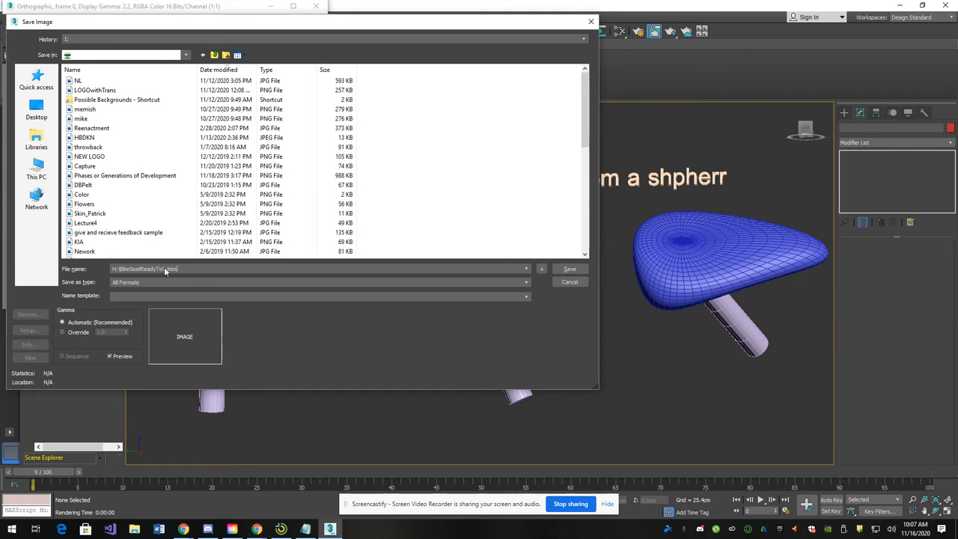
triple_click(146, 270)
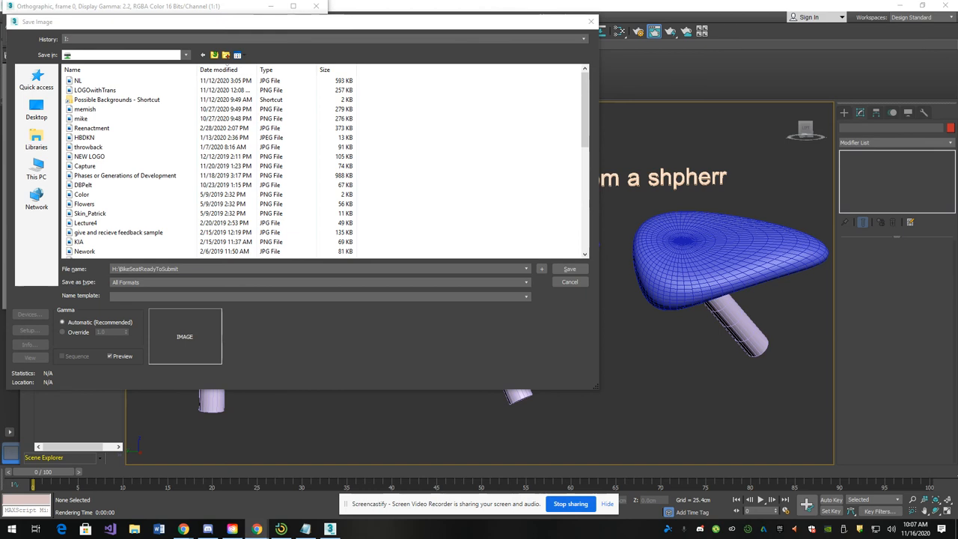
mouse_move(531, 290)
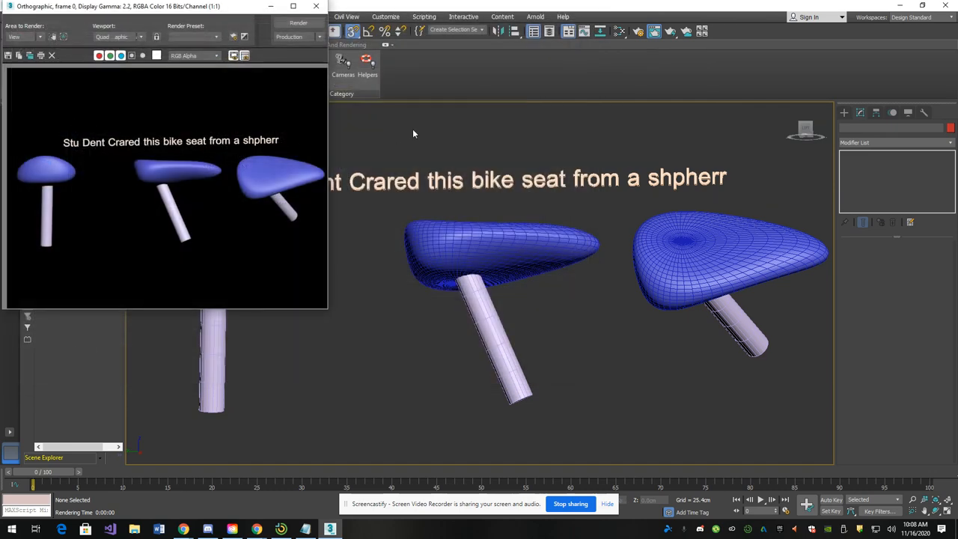
mouse_move(411, 141)
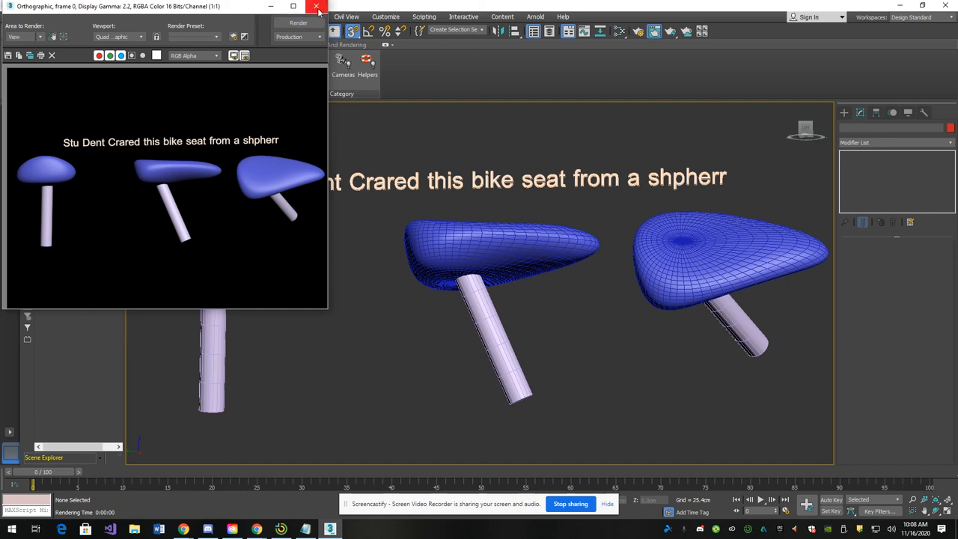
Step: Close the render window and reset the scene, discarding it with Don't Save then Yes
left_click(10, 17)
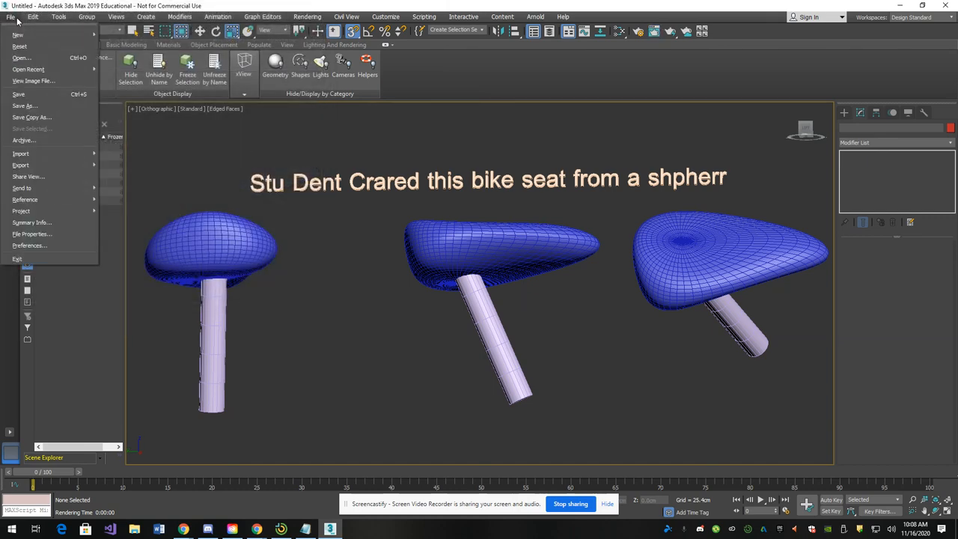
mouse_move(23, 57)
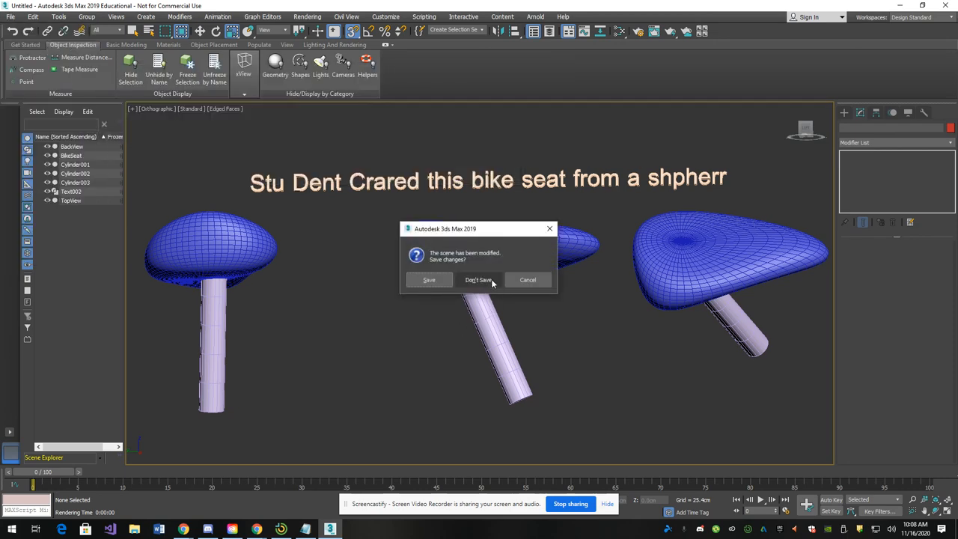
left_click(479, 280)
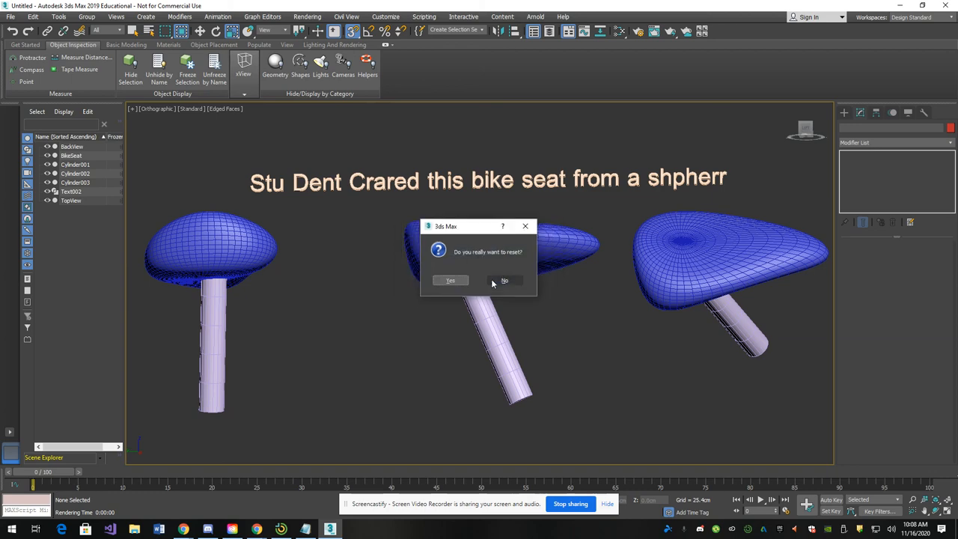
left_click(449, 280)
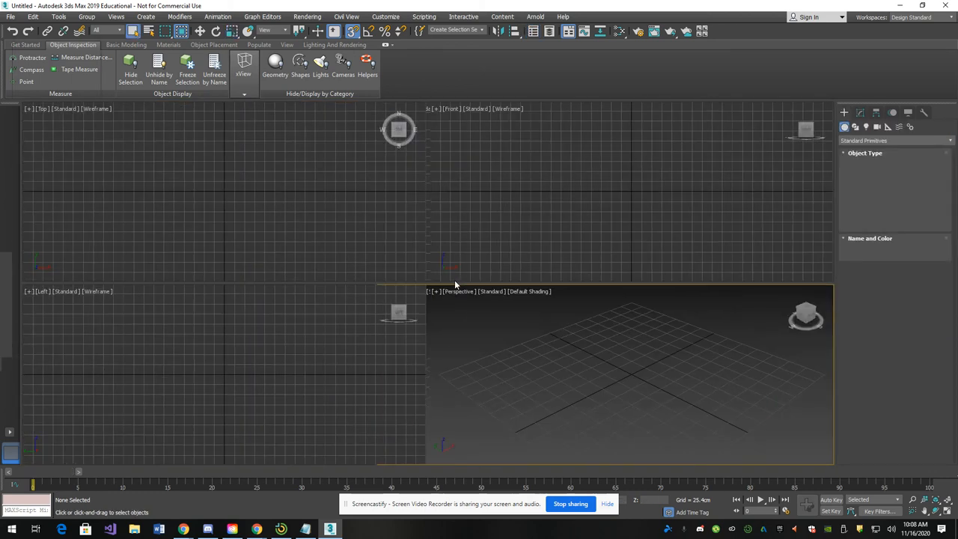